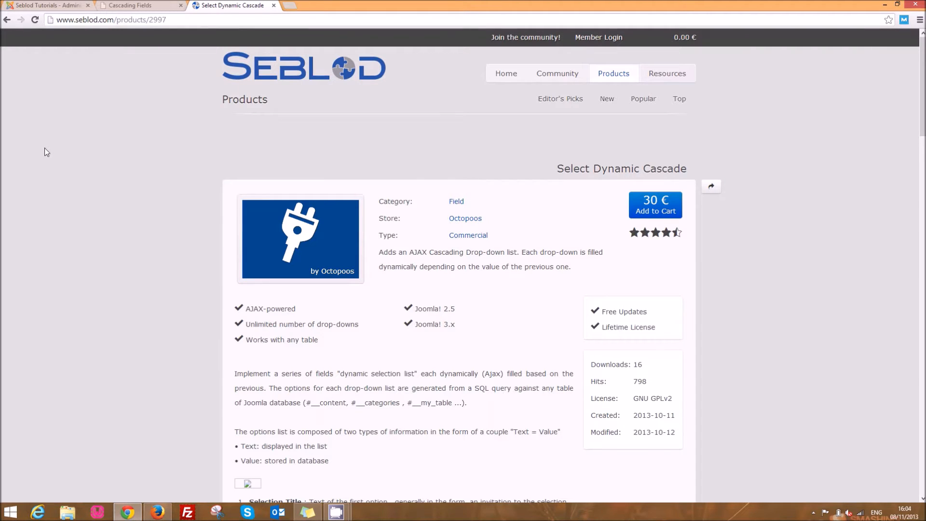
{"action": "mouse_move", "coordinate": [194, 236]}
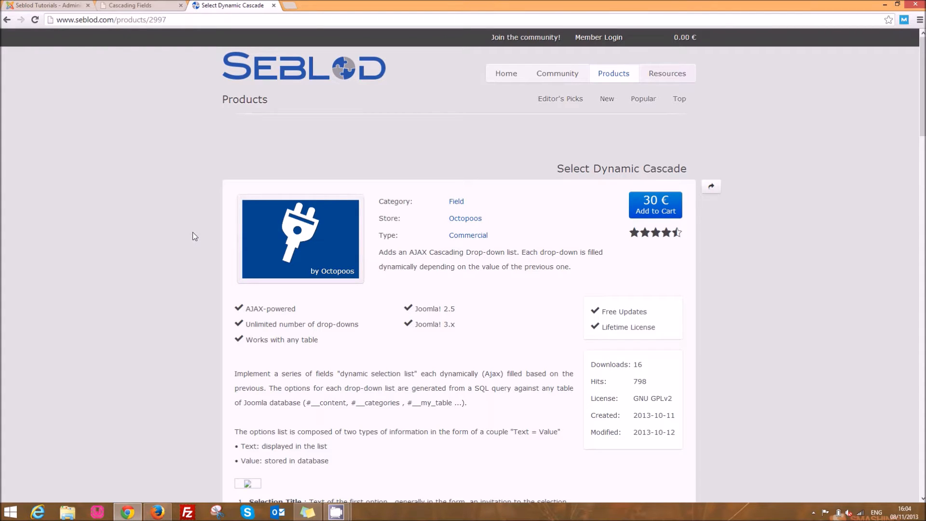
{"action": "mouse_move", "coordinate": [169, 221]}
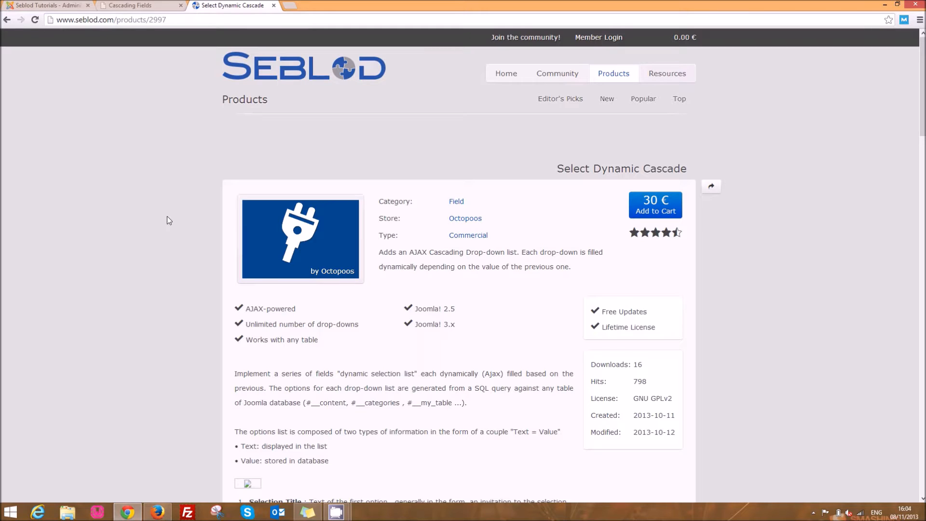
{"action": "mouse_move", "coordinate": [136, 171]}
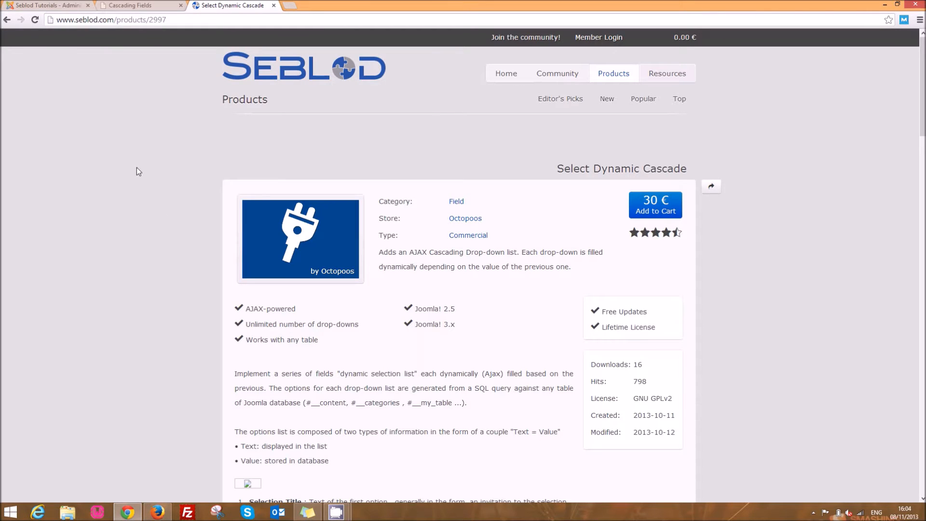
- In the Joomla admin, review the Australian States categories and their state subcategories
{"action": "left_click", "coordinate": [46, 5]}
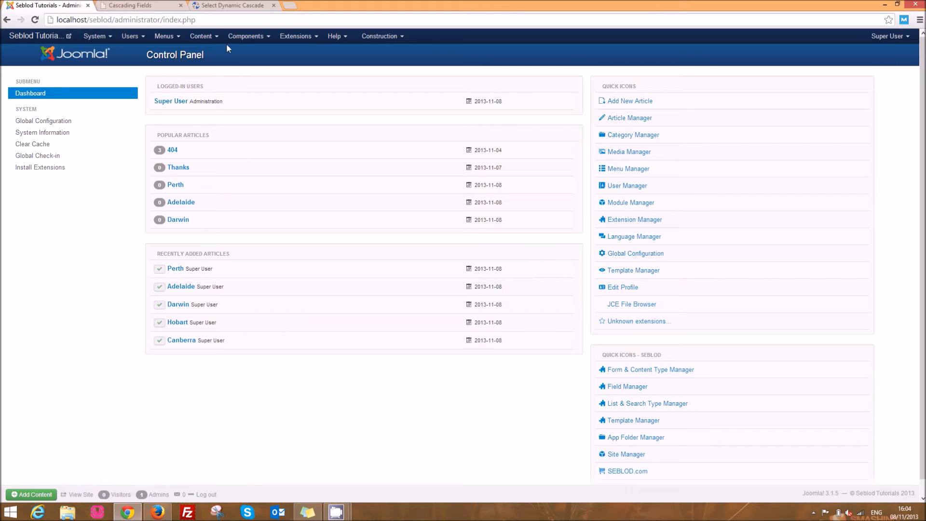
{"action": "left_click", "coordinate": [202, 37]}
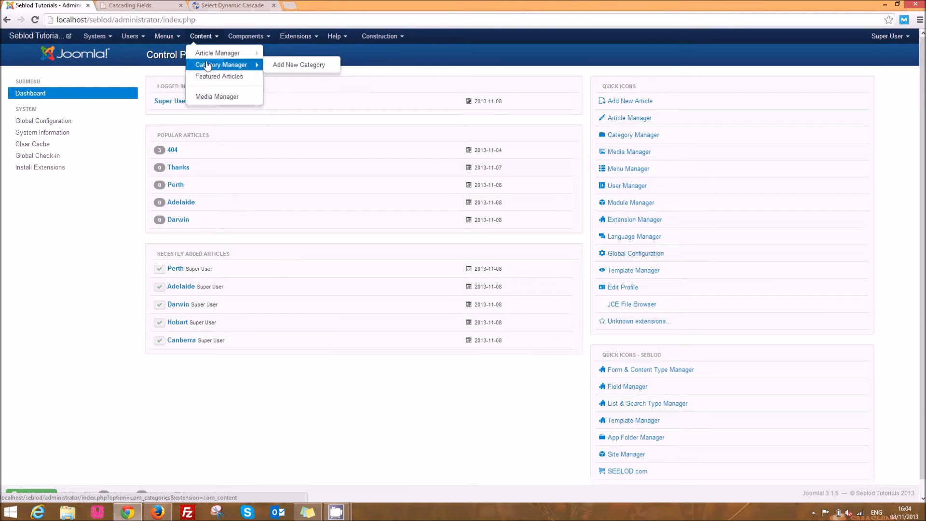
{"action": "left_click", "coordinate": [221, 64]}
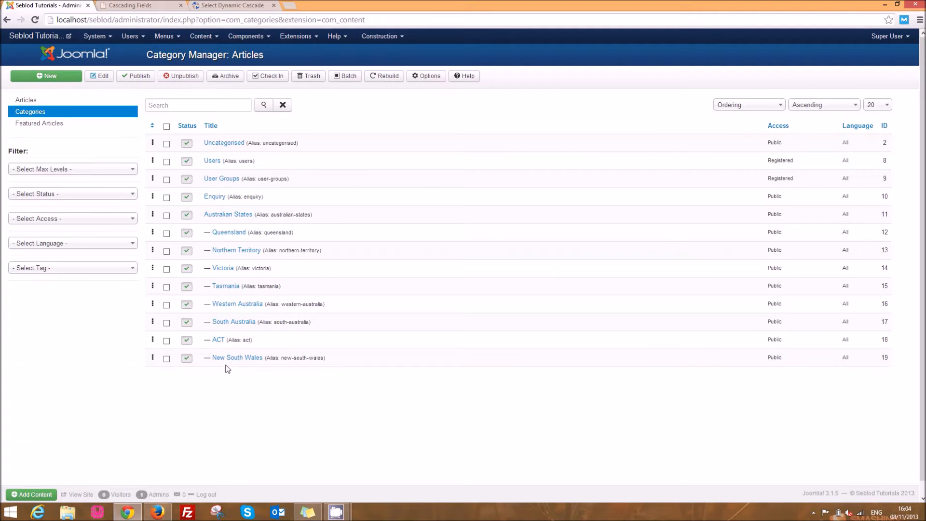
{"action": "mouse_move", "coordinate": [319, 239]}
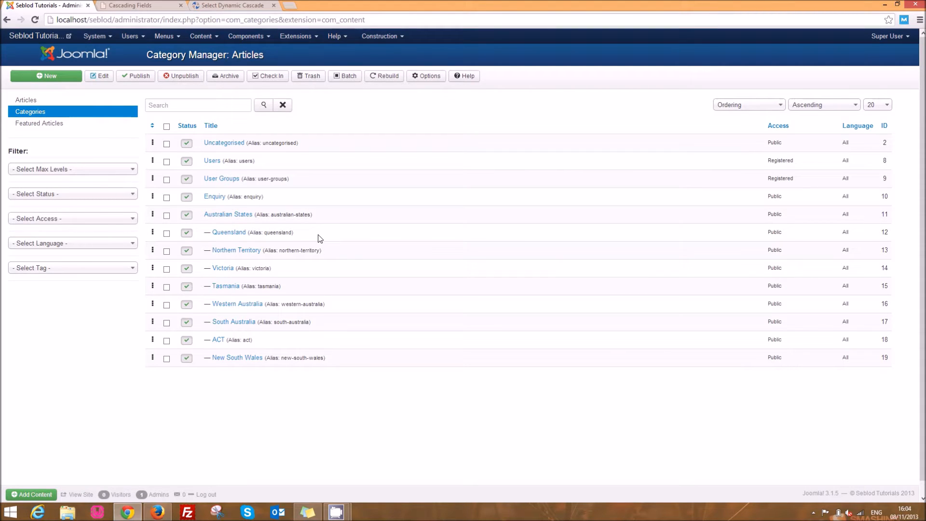
{"action": "mouse_move", "coordinate": [342, 248]}
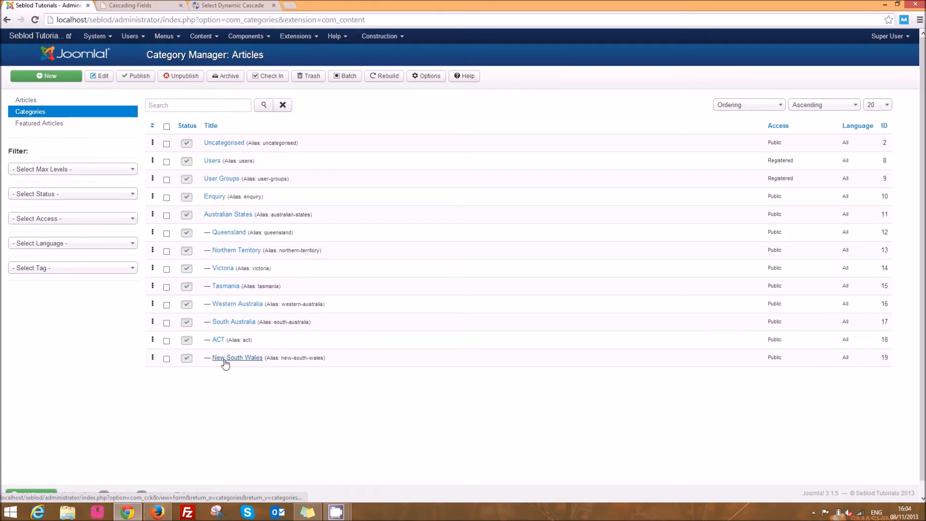
- Review the city articles filed under each state in the Article Manager
{"action": "left_click", "coordinate": [203, 36]}
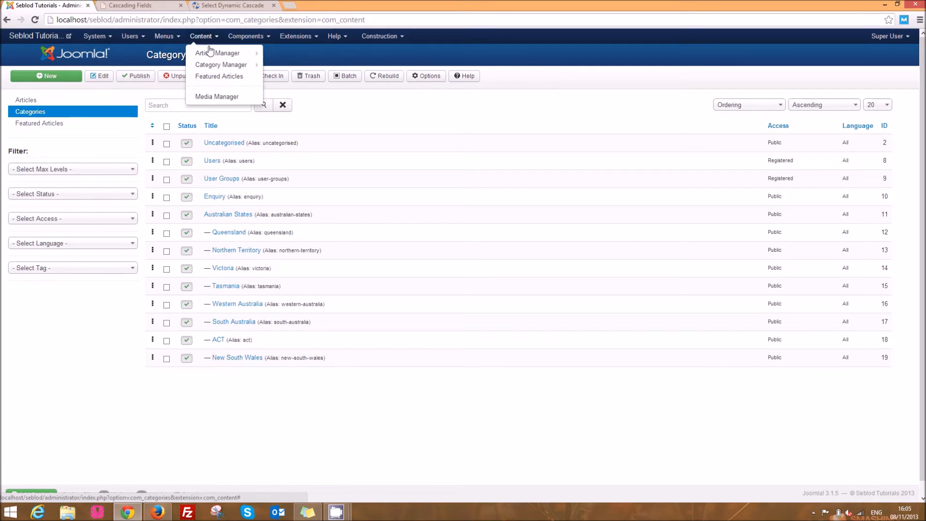
{"action": "left_click", "coordinate": [218, 53]}
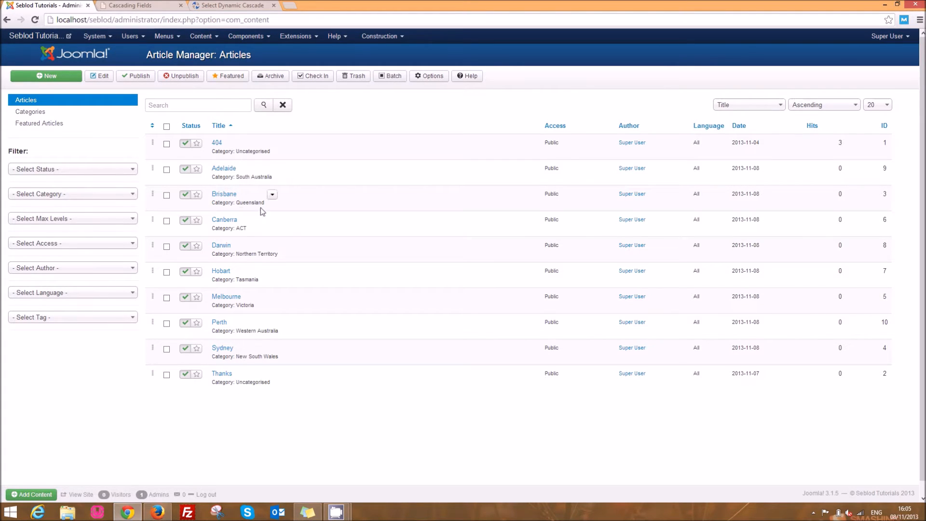
{"action": "mouse_move", "coordinate": [253, 254]}
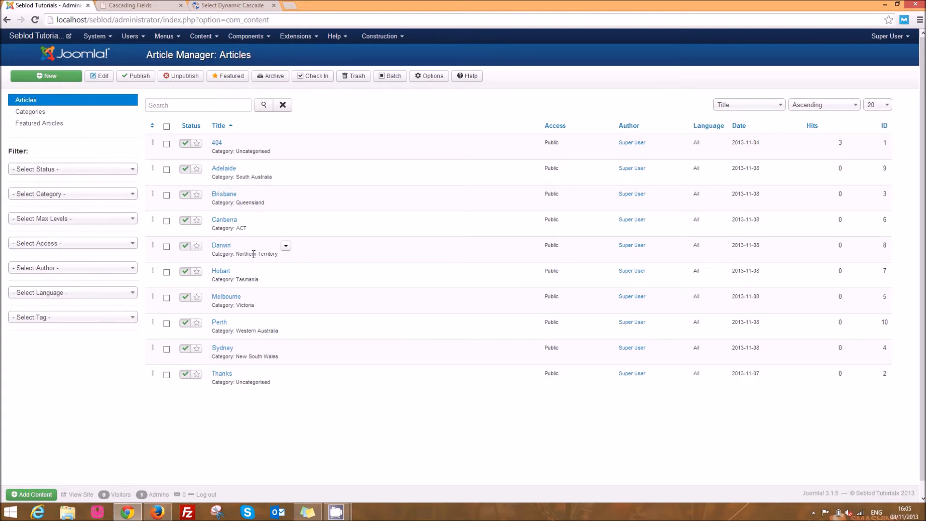
{"action": "left_click", "coordinate": [246, 37]}
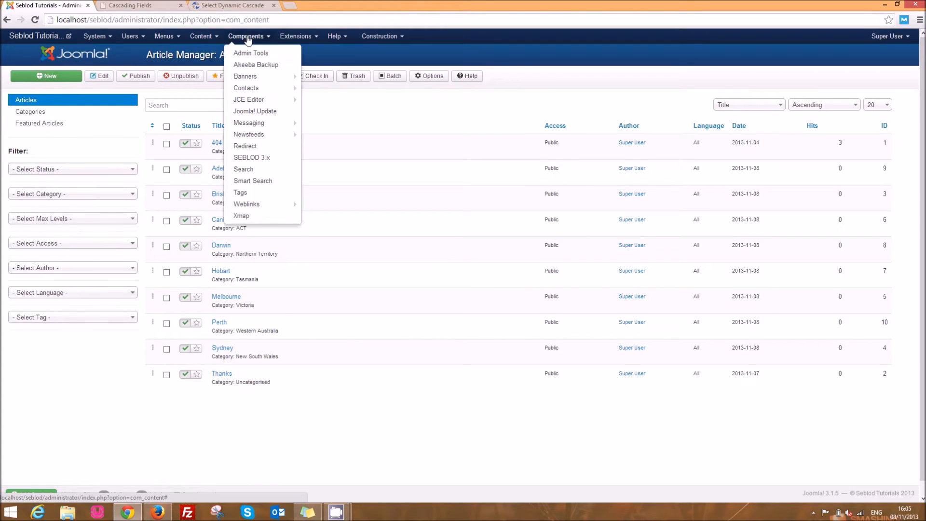
- Open SEBLOD's Countries Cascade content type for editing and launch the State field's settings
{"action": "left_click", "coordinate": [252, 157]}
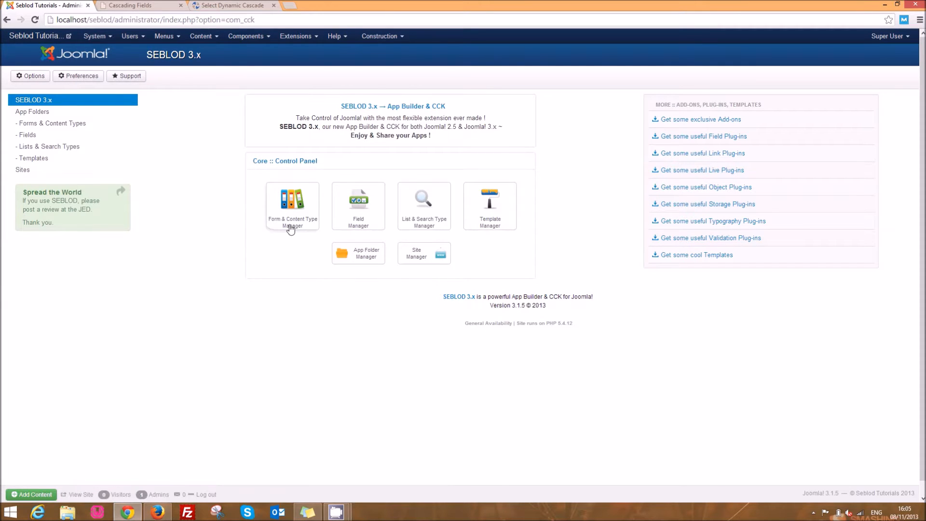
{"action": "left_click", "coordinate": [292, 202]}
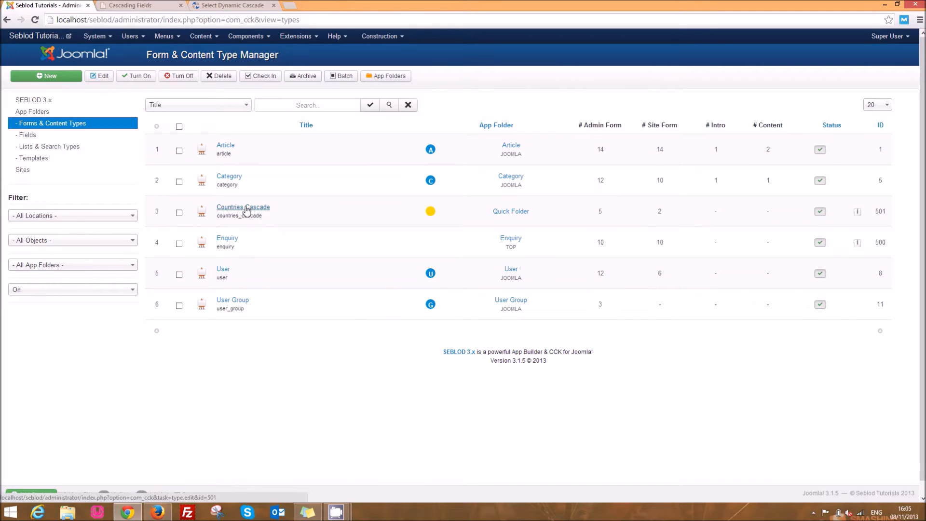
{"action": "left_click", "coordinate": [243, 207]}
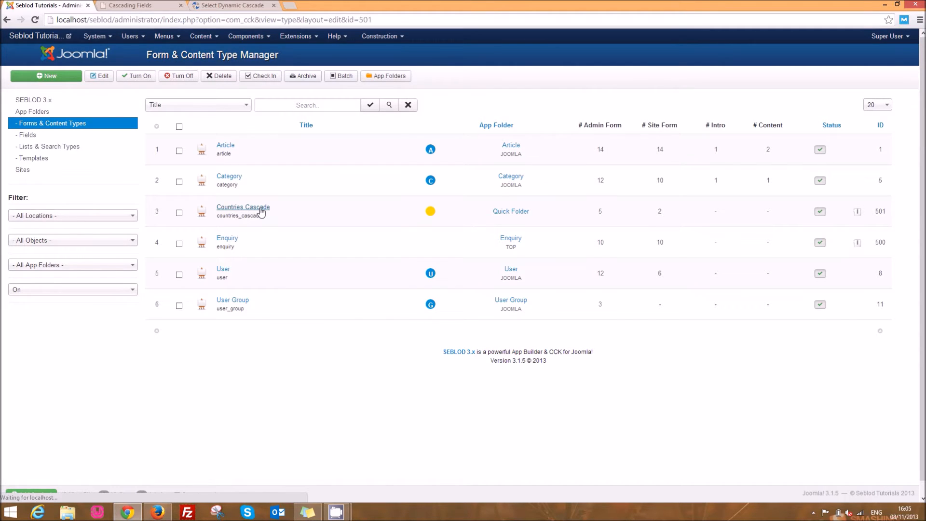
{"action": "left_click", "coordinate": [242, 208]}
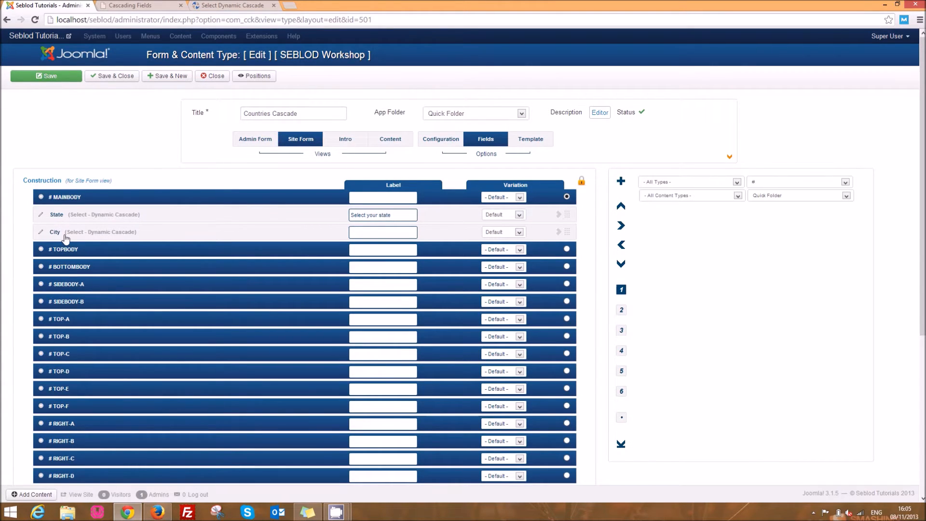
{"action": "left_click", "coordinate": [40, 215]}
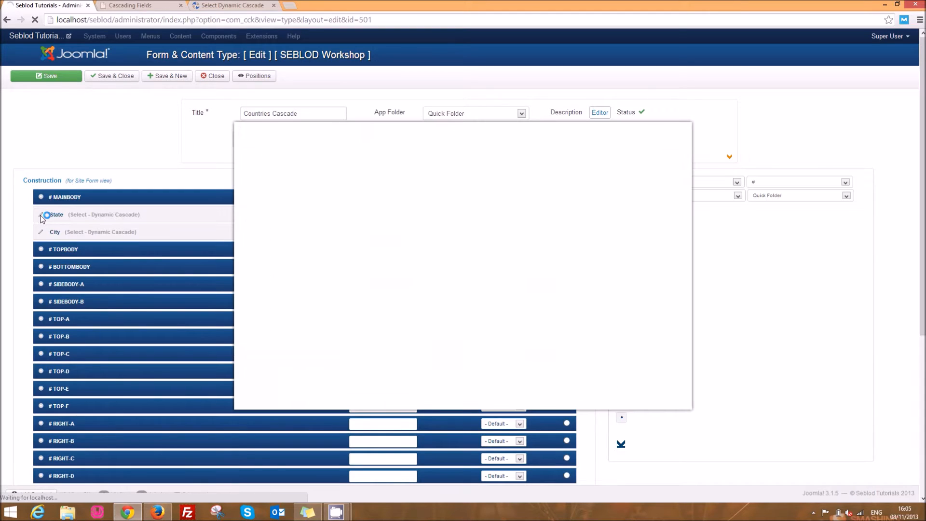
- Review the State field's construction: #__categories table, parent_id=11, title names and id values
{"action": "left_click", "coordinate": [47, 214]}
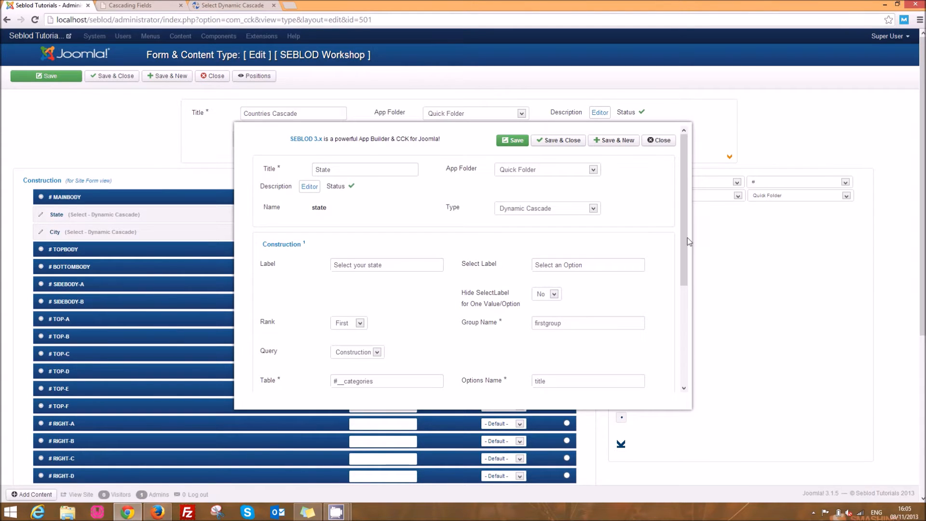
{"action": "scroll", "scroll_direction": "down", "scroll_amount": 3}
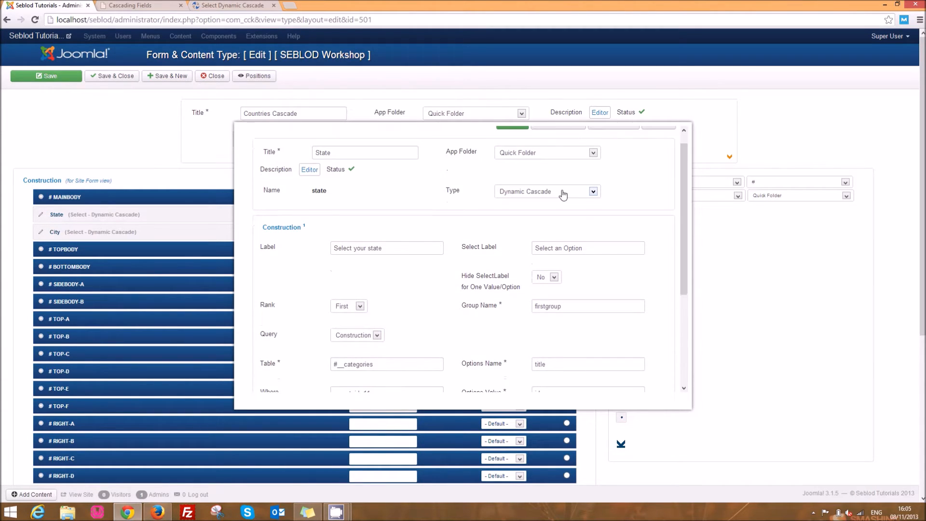
{"action": "mouse_move", "coordinate": [682, 189]}
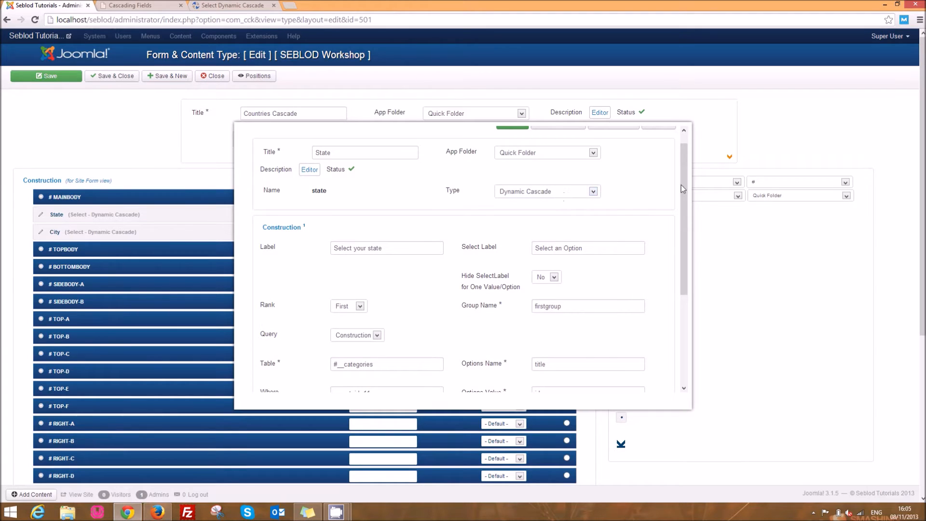
{"action": "scroll", "scroll_direction": "down", "scroll_amount": 3}
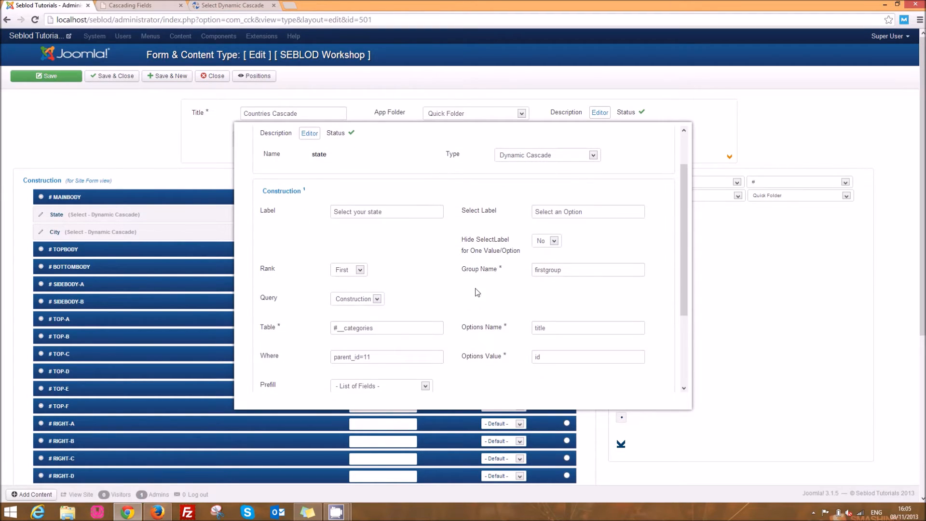
{"action": "mouse_move", "coordinate": [497, 304]}
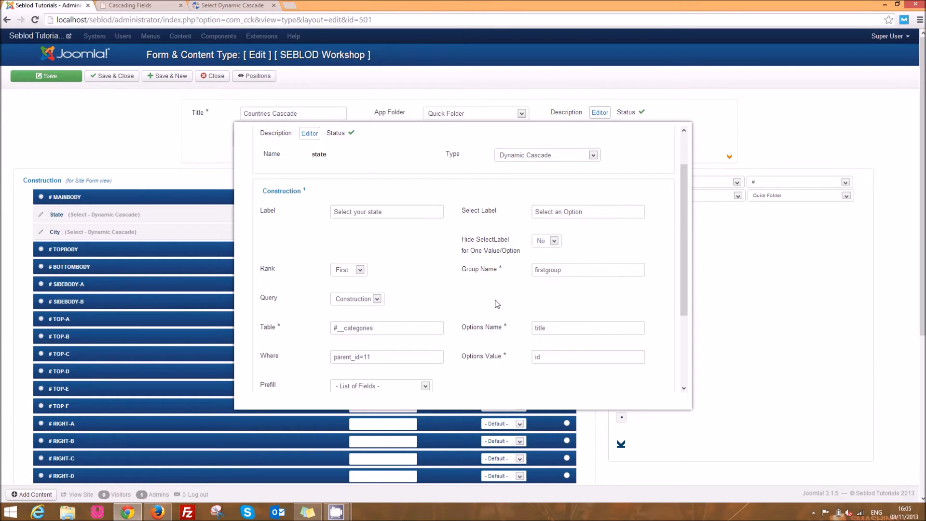
{"action": "left_click", "coordinate": [587, 269]}
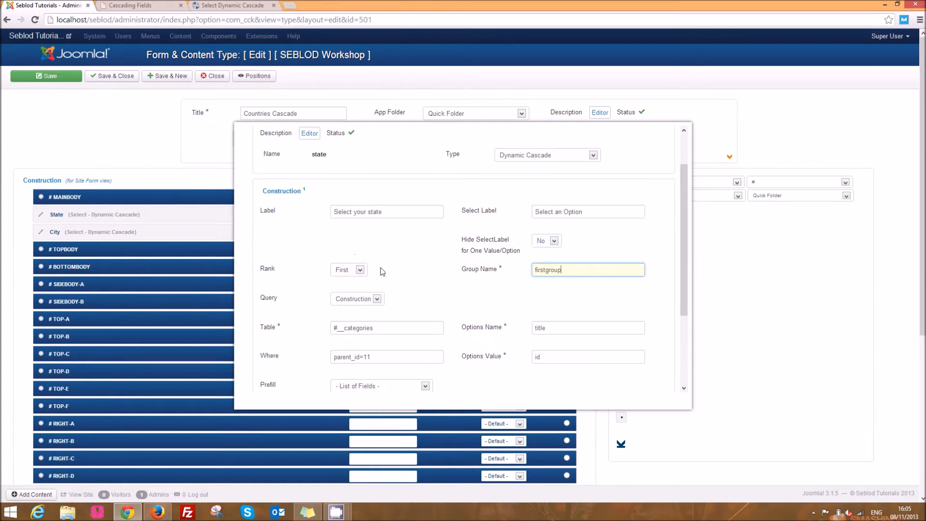
{"action": "mouse_move", "coordinate": [371, 272]}
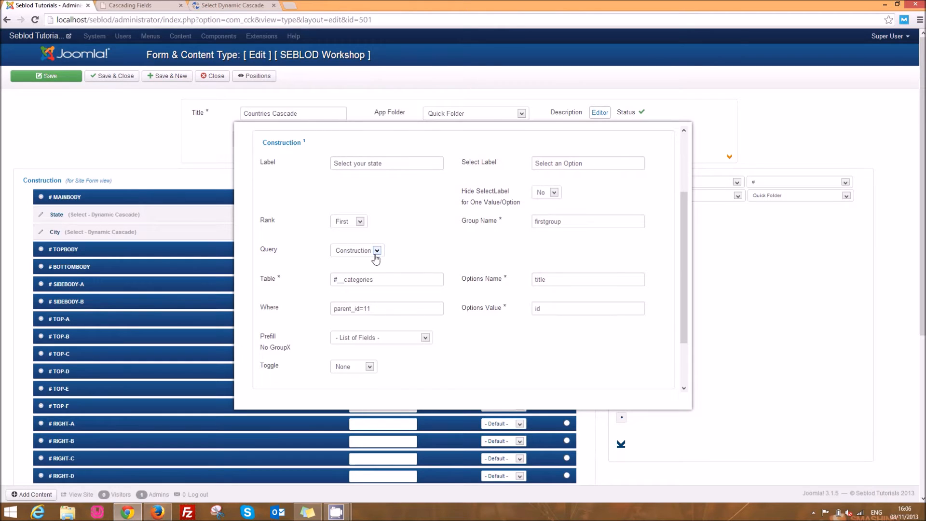
{"action": "mouse_move", "coordinate": [274, 285]}
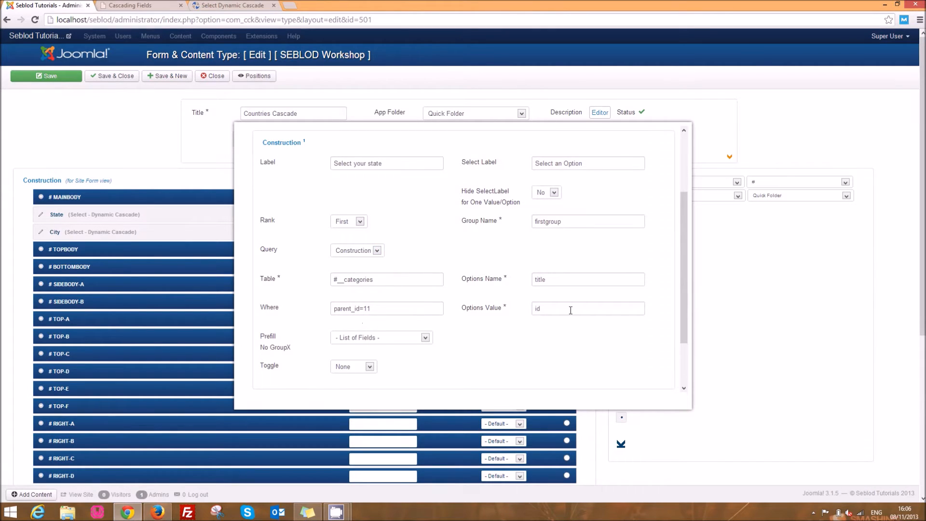
{"action": "mouse_move", "coordinate": [276, 285]}
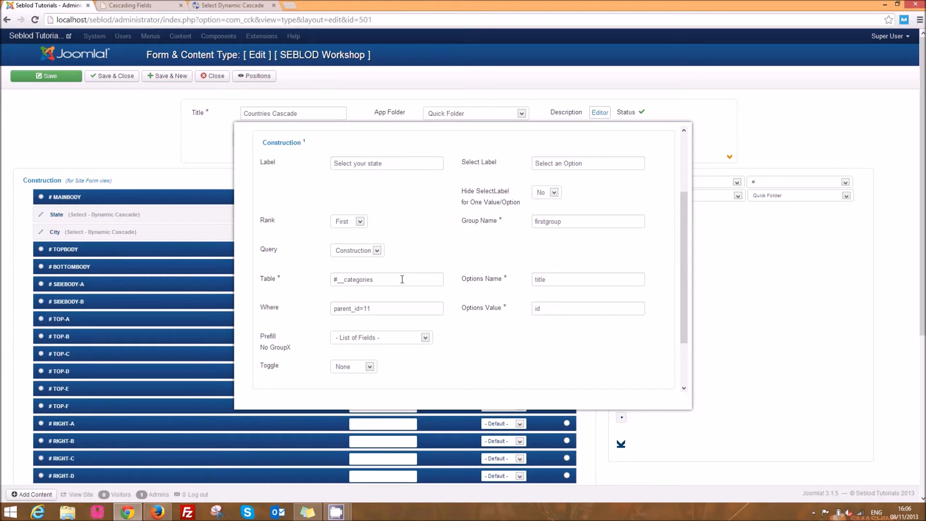
{"action": "left_click", "coordinate": [386, 278]}
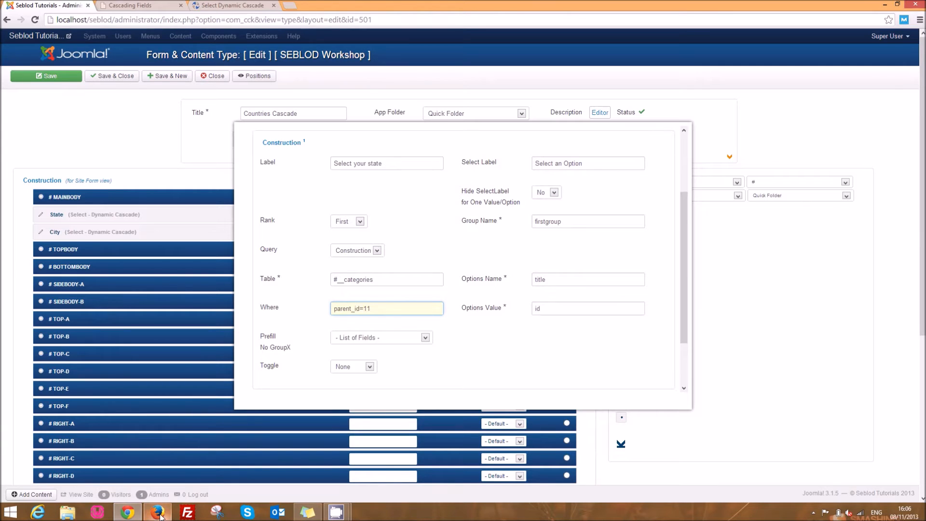
{"action": "left_click", "coordinate": [156, 511]}
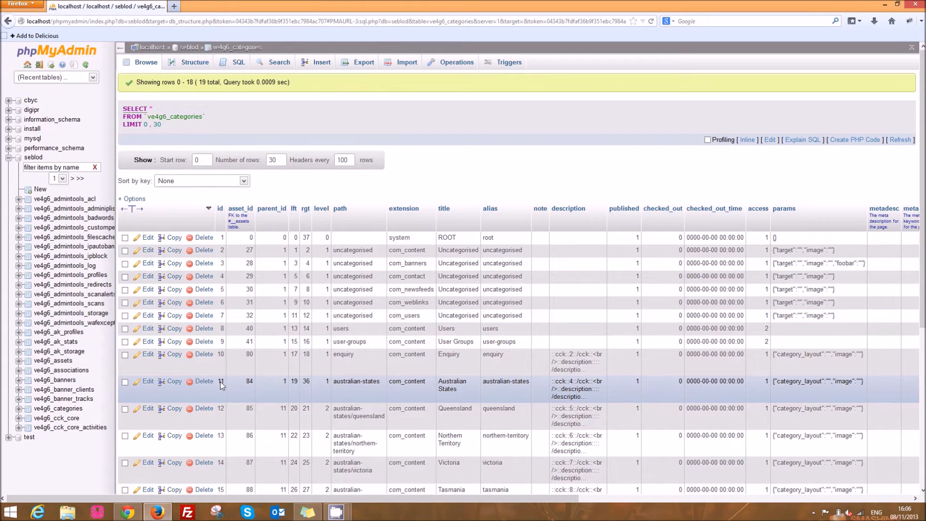
{"action": "mouse_move", "coordinate": [377, 385]}
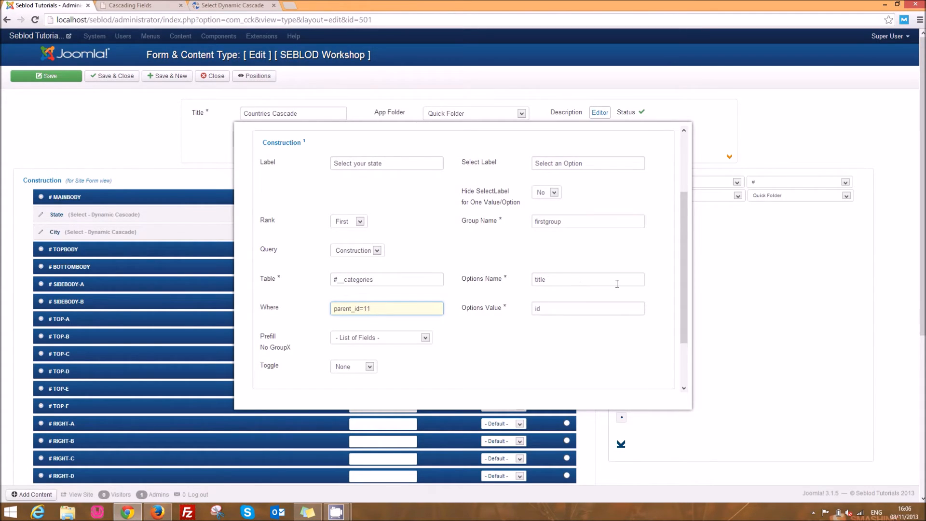
{"action": "mouse_move", "coordinate": [484, 283]}
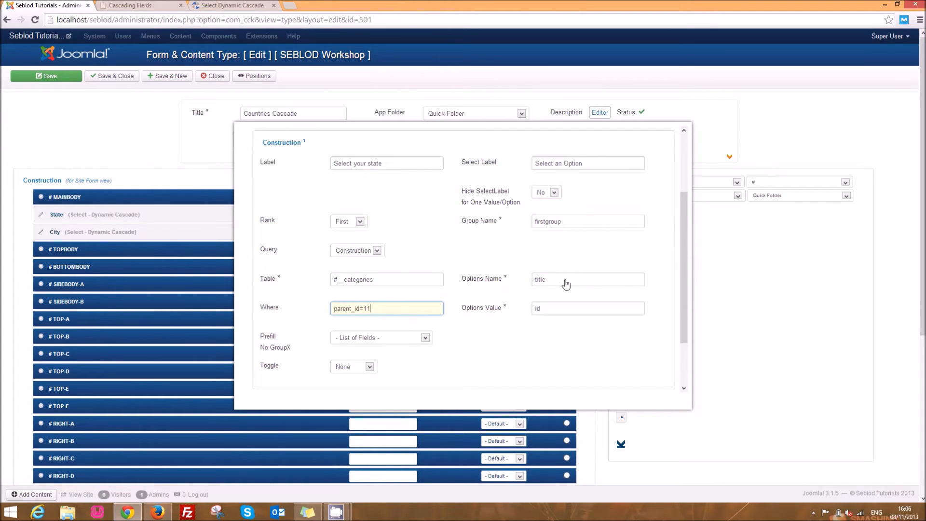
{"action": "left_click", "coordinate": [587, 279]}
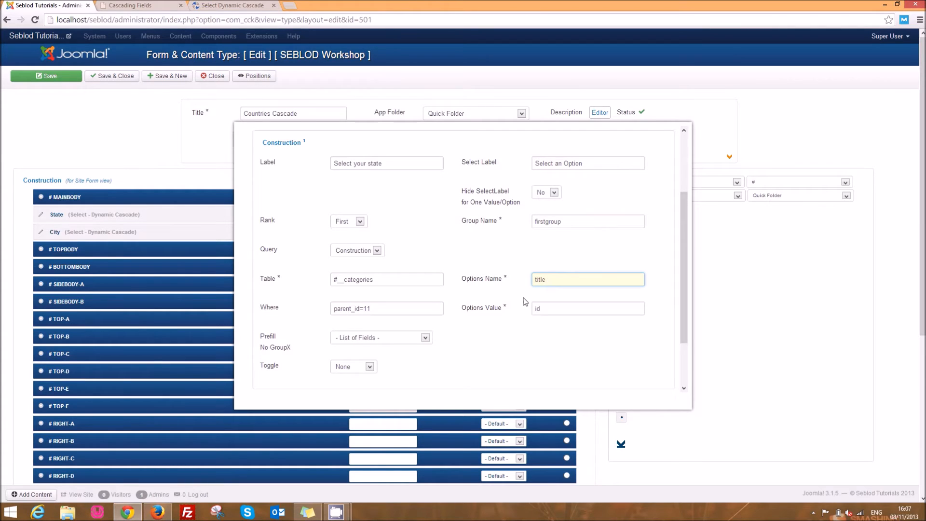
{"action": "mouse_move", "coordinate": [474, 316]}
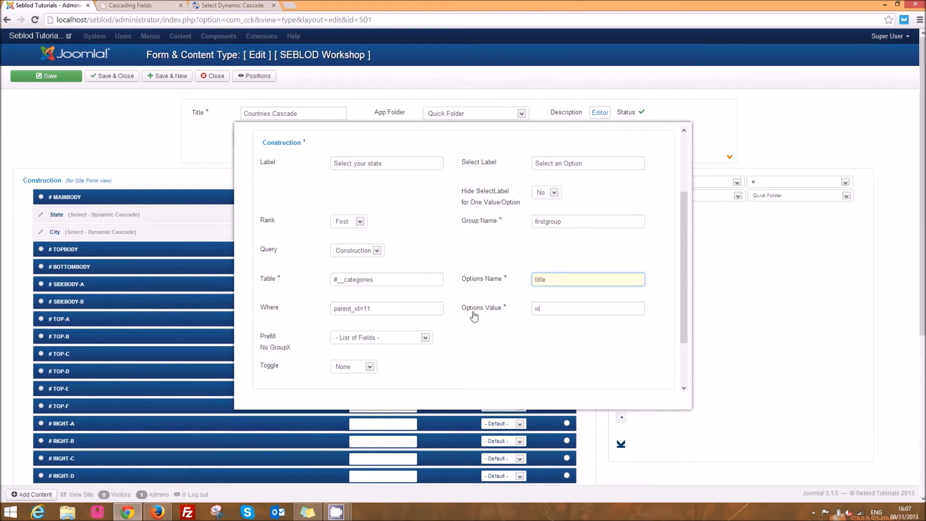
{"action": "left_click", "coordinate": [588, 307]}
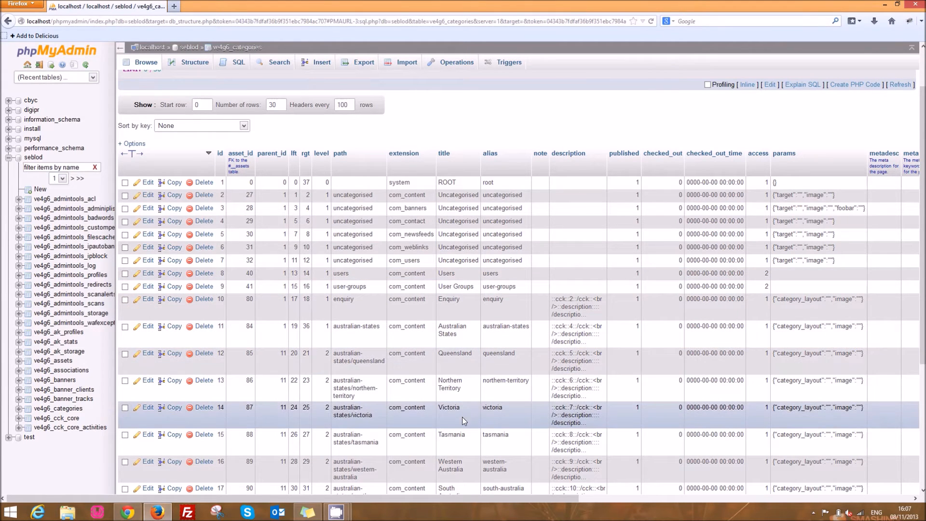
{"action": "mouse_move", "coordinate": [463, 436]}
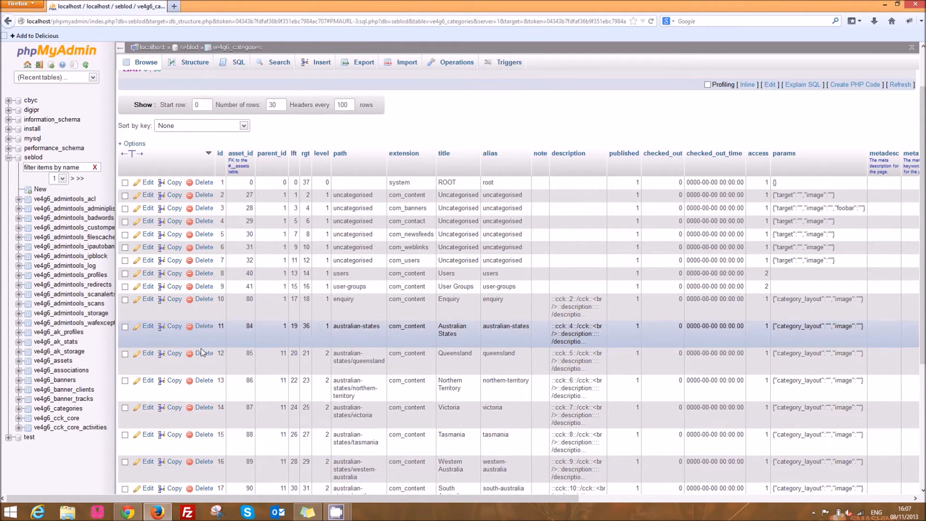
{"action": "mouse_move", "coordinate": [221, 356]}
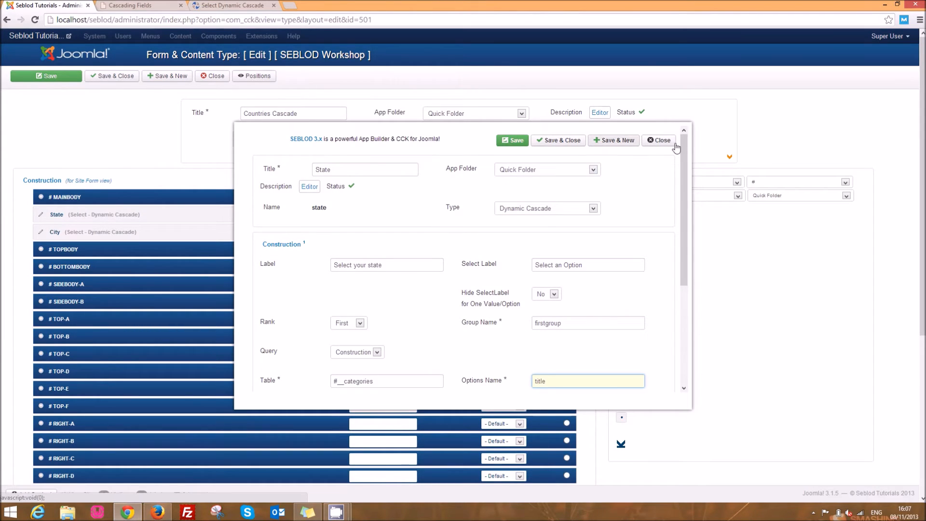
- Close the State field's settings dialog
{"action": "left_click", "coordinate": [658, 140]}
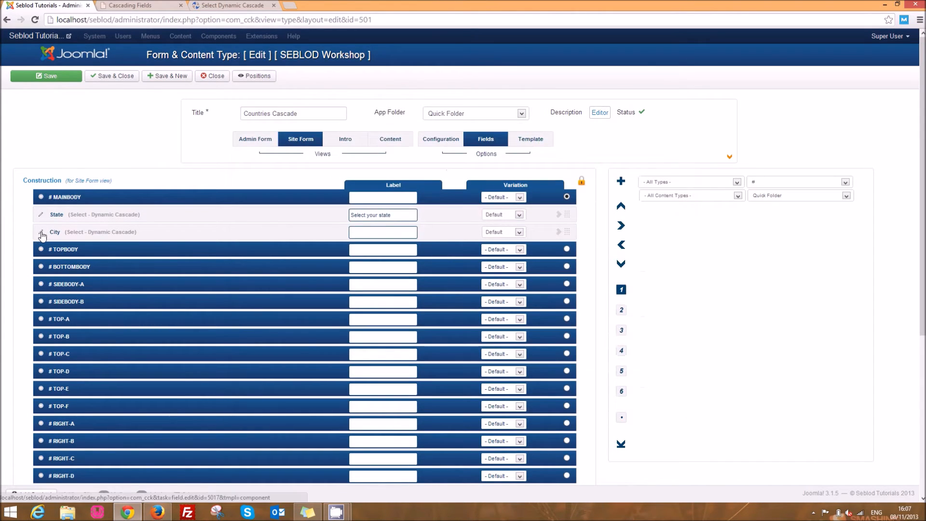
- Review the City field: rank Last, #__content table, catid parent, title/id options
{"action": "left_click", "coordinate": [40, 231]}
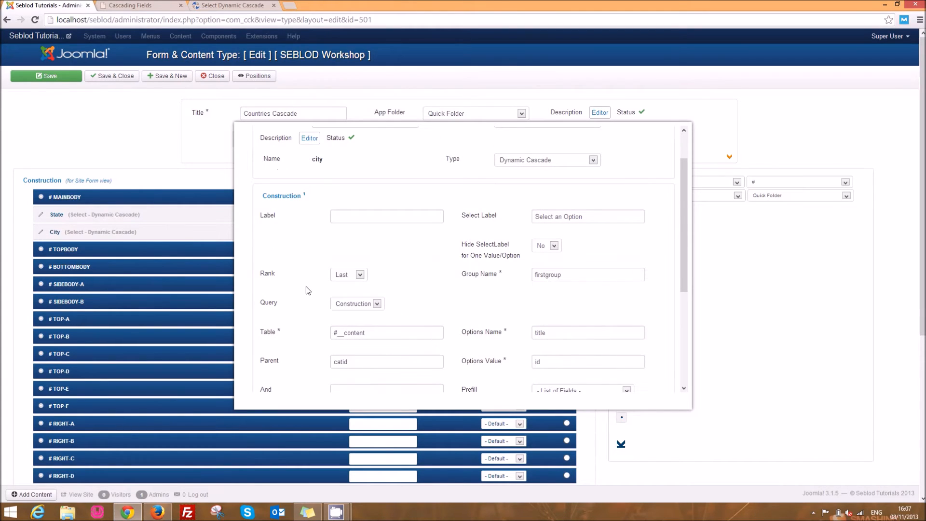
{"action": "mouse_move", "coordinate": [355, 277]}
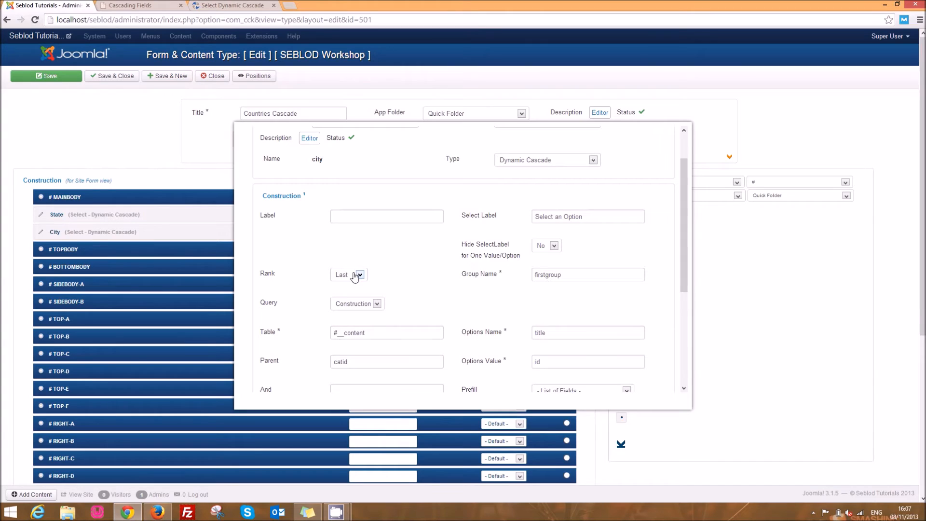
{"action": "mouse_move", "coordinate": [356, 278]}
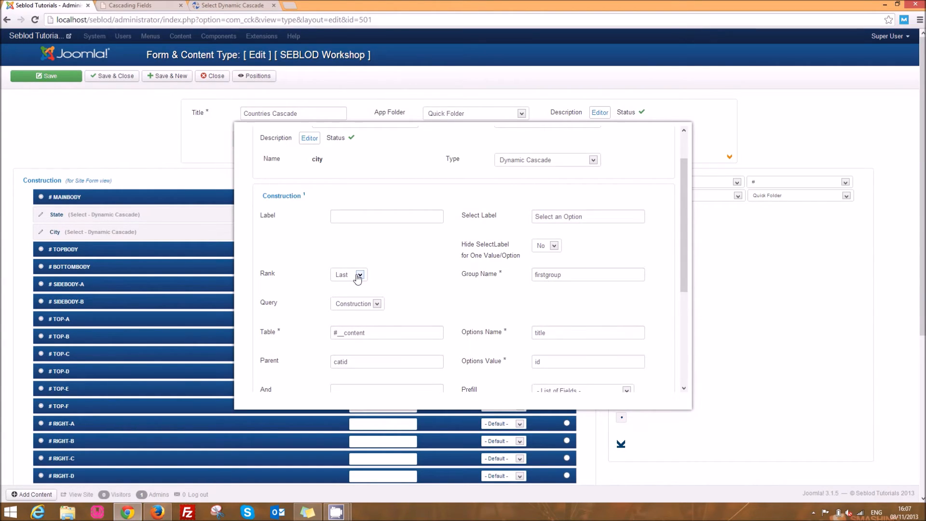
{"action": "left_click", "coordinate": [358, 274]}
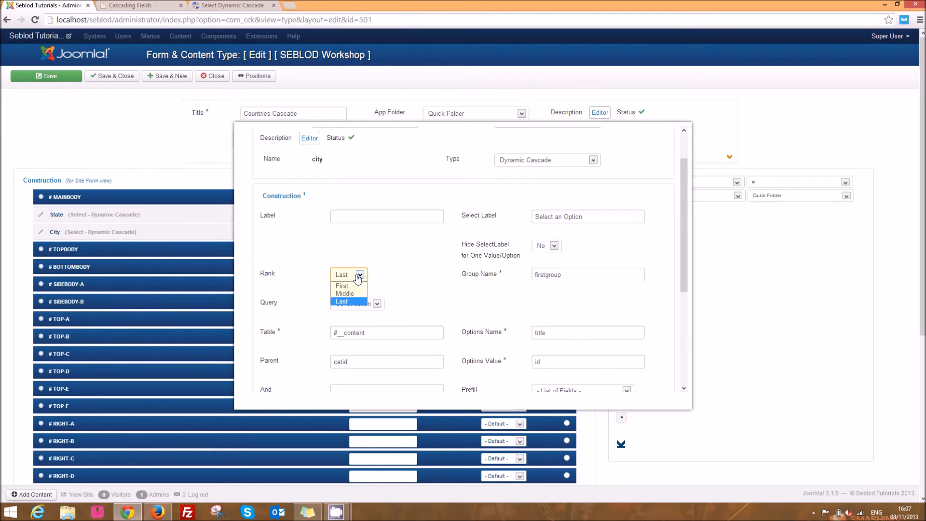
{"action": "left_click", "coordinate": [341, 302]}
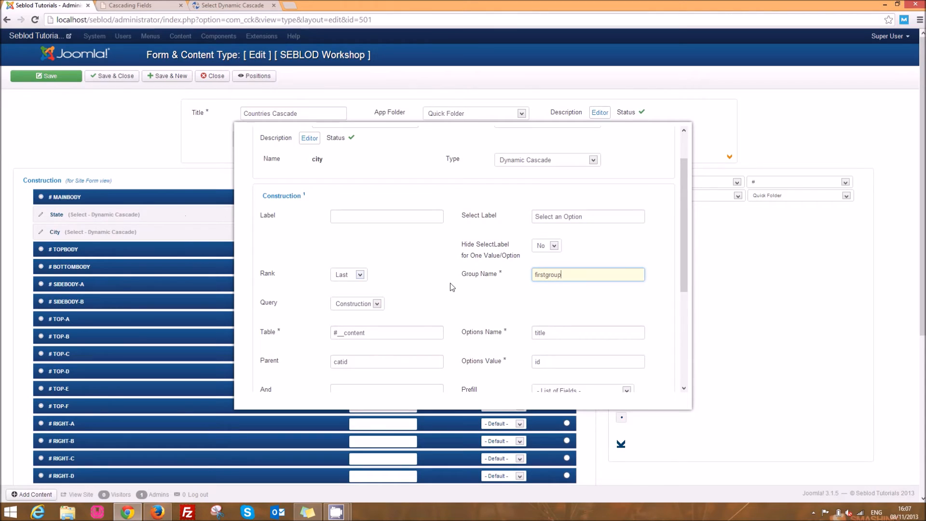
{"action": "scroll", "scroll_direction": "down", "scroll_amount": 3}
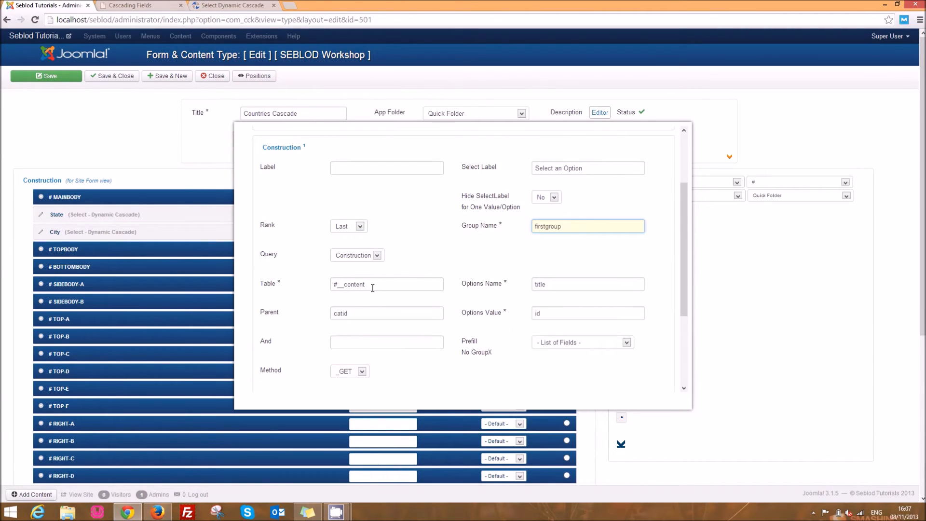
{"action": "left_click", "coordinate": [387, 284]}
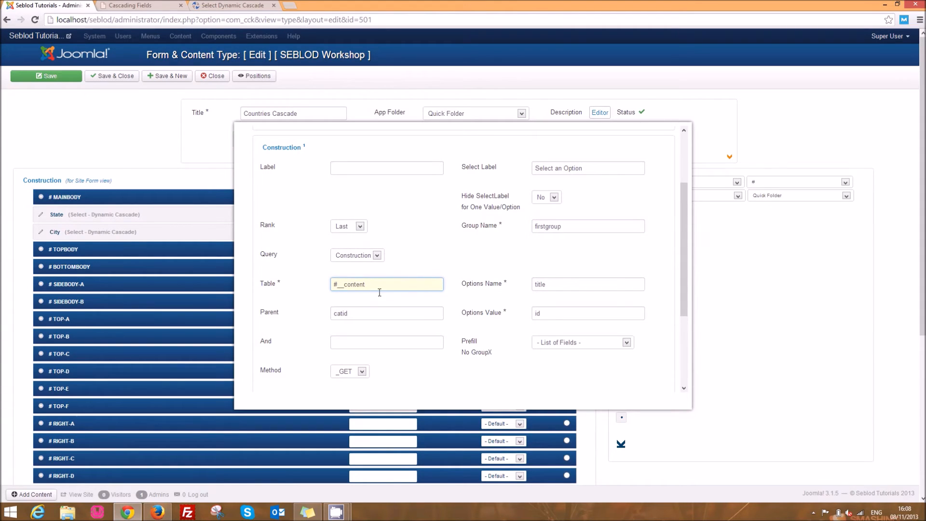
{"action": "left_click", "coordinate": [387, 313]}
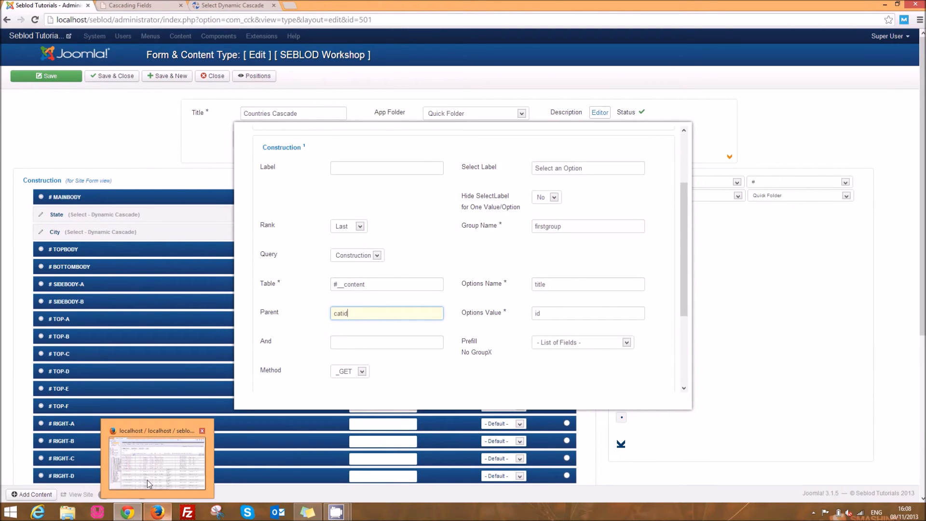
- Browse the ve4g6_content table in phpMyAdmin to see city articles and their catid values
{"action": "left_click", "coordinate": [157, 458]}
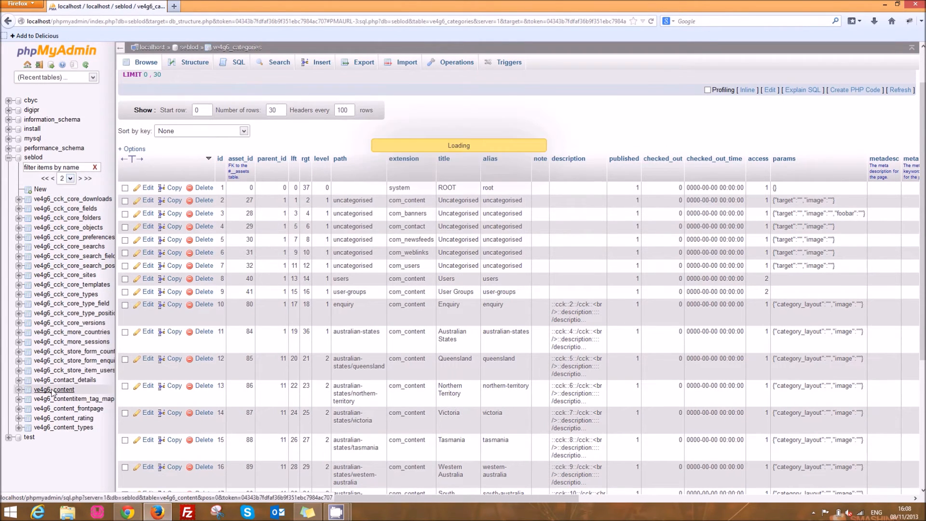
{"action": "left_click", "coordinate": [54, 390]}
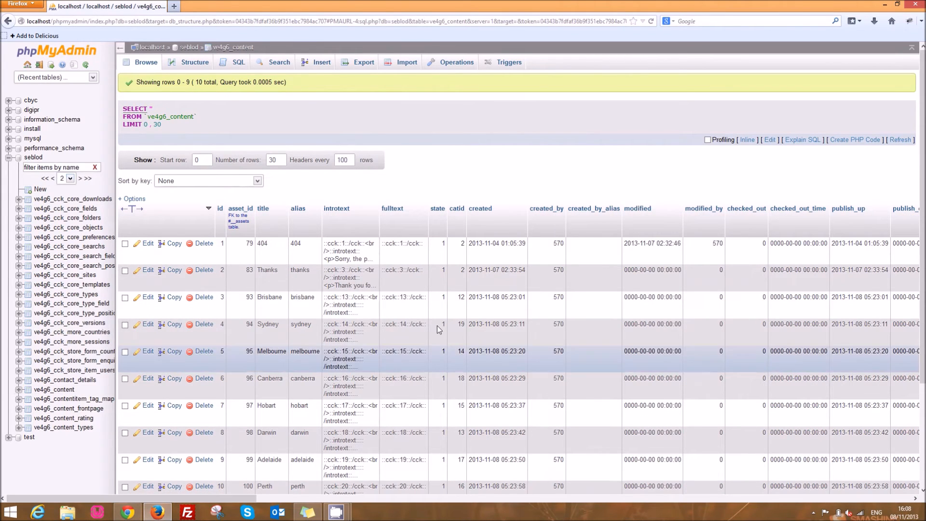
{"action": "scroll", "scroll_direction": "down", "scroll_amount": 3}
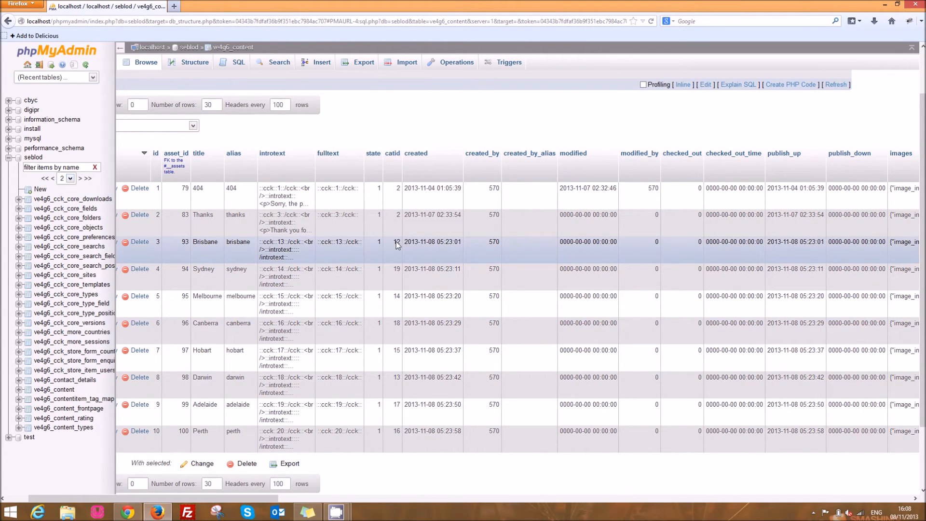
{"action": "mouse_move", "coordinate": [224, 244]}
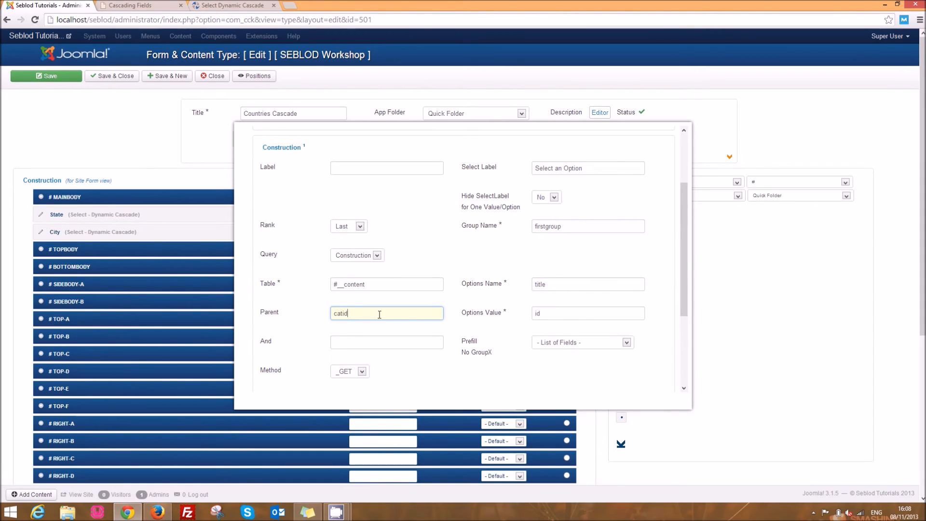
{"action": "mouse_move", "coordinate": [570, 290]}
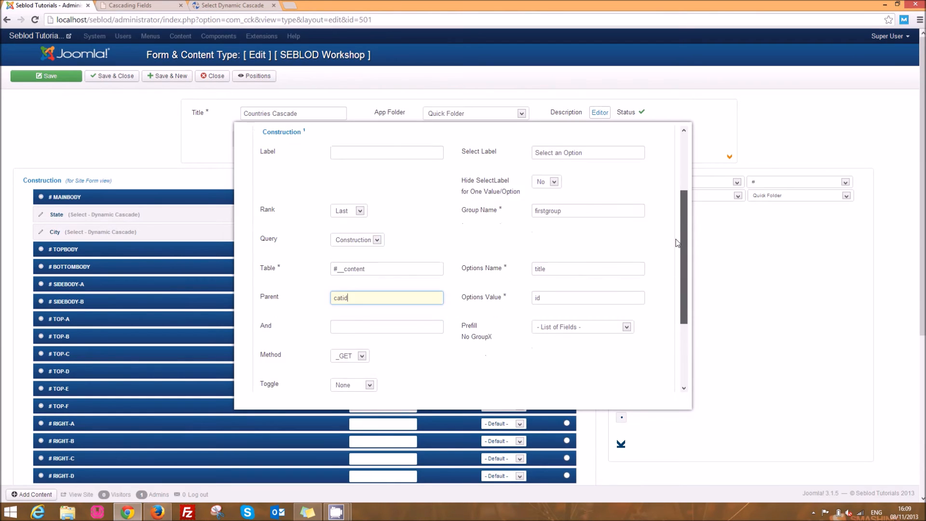
- Close the City field popup, save the Countries Cascade form, and view the front-end page
{"action": "left_click", "coordinate": [47, 76]}
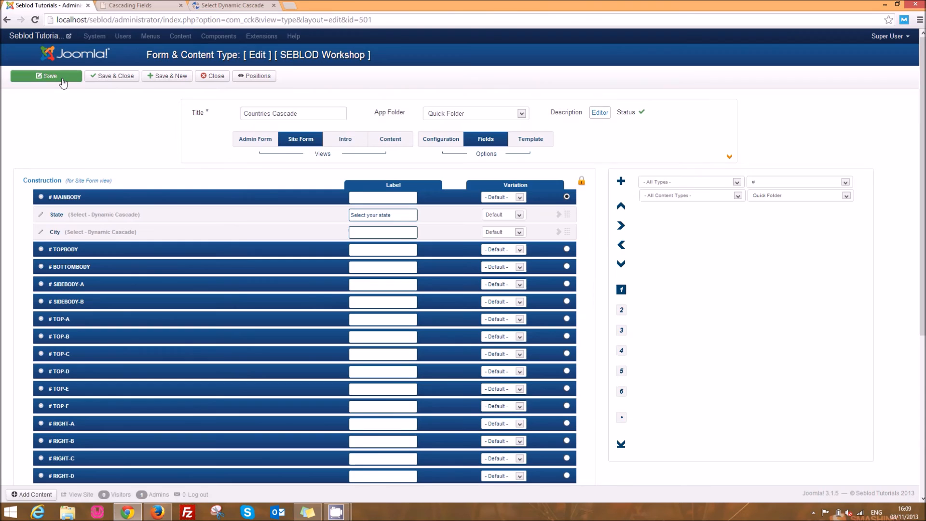
{"action": "left_click", "coordinate": [47, 76]}
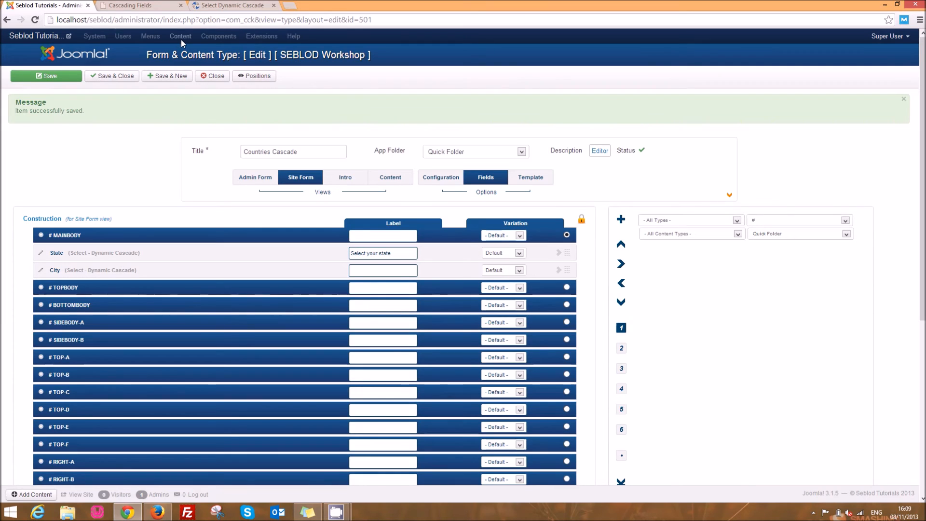
{"action": "left_click", "coordinate": [140, 5]}
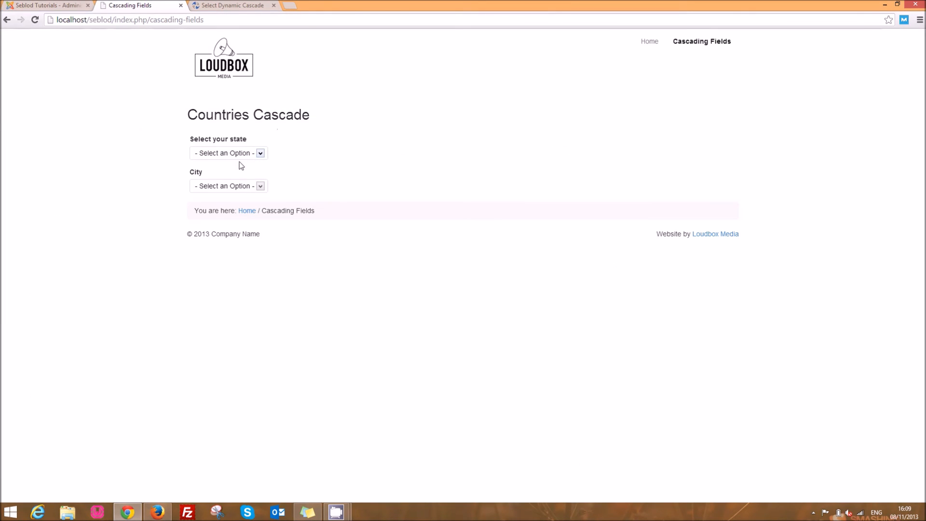
{"action": "mouse_move", "coordinate": [230, 147]}
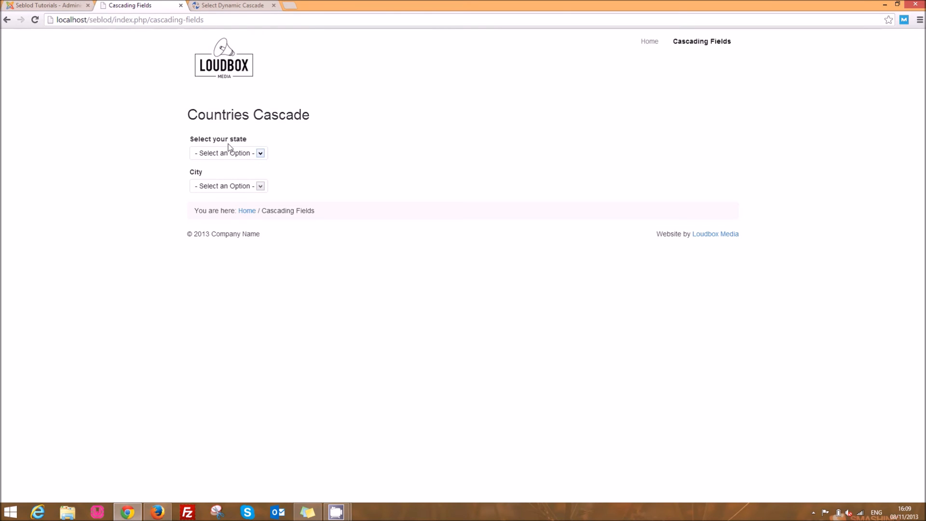
- Check the empty City list, then choose Queensland and confirm Brisbane appears
{"action": "left_click", "coordinate": [229, 152]}
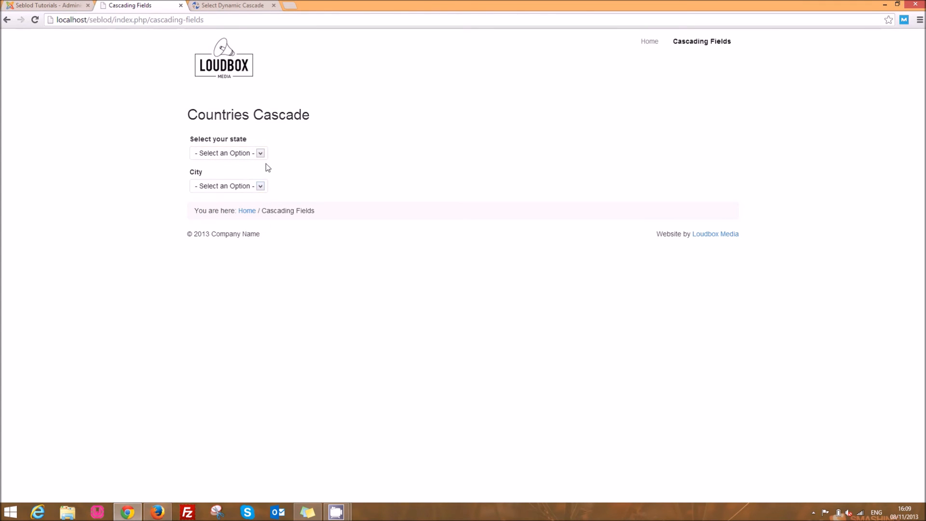
{"action": "left_click", "coordinate": [227, 185]}
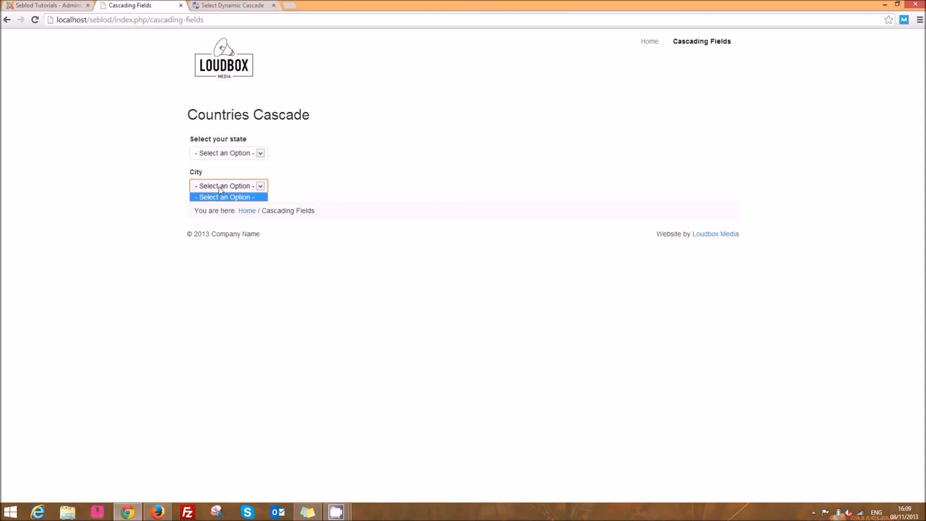
{"action": "left_click", "coordinate": [228, 153]}
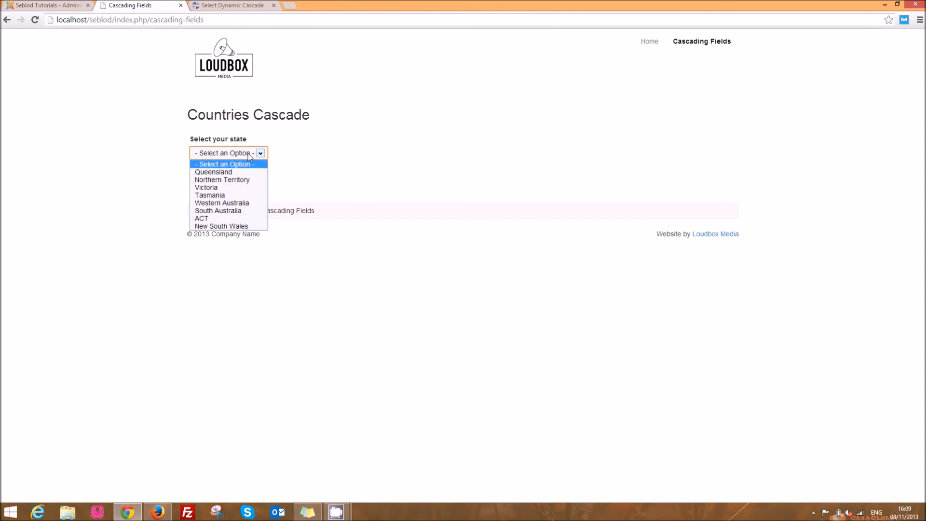
{"action": "left_click", "coordinate": [213, 172]}
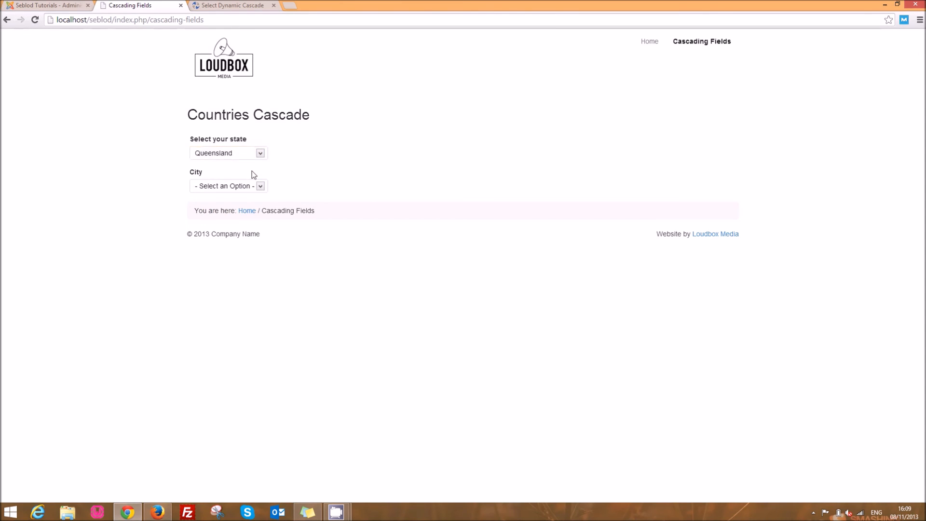
{"action": "left_click", "coordinate": [227, 185]}
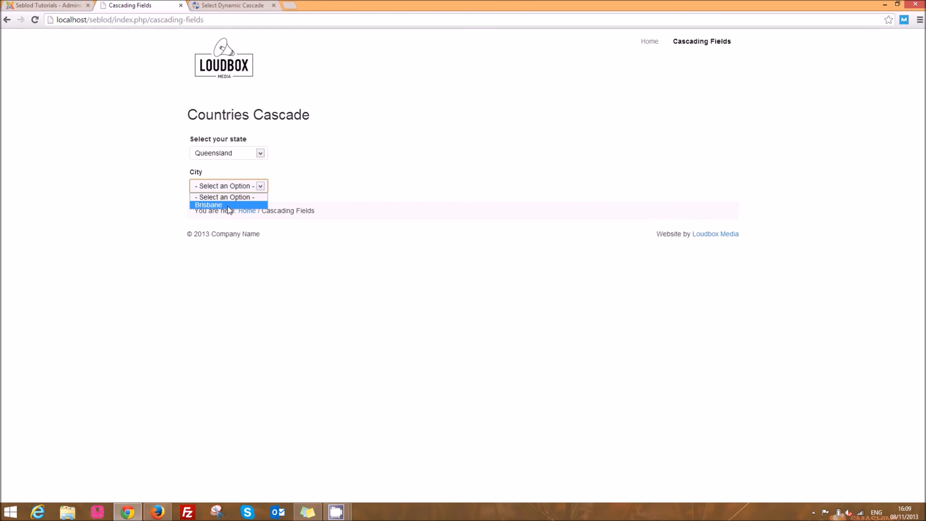
- Choose Northern Territory to see Darwin, then Western Australia, checking City each time
{"action": "left_click", "coordinate": [227, 153]}
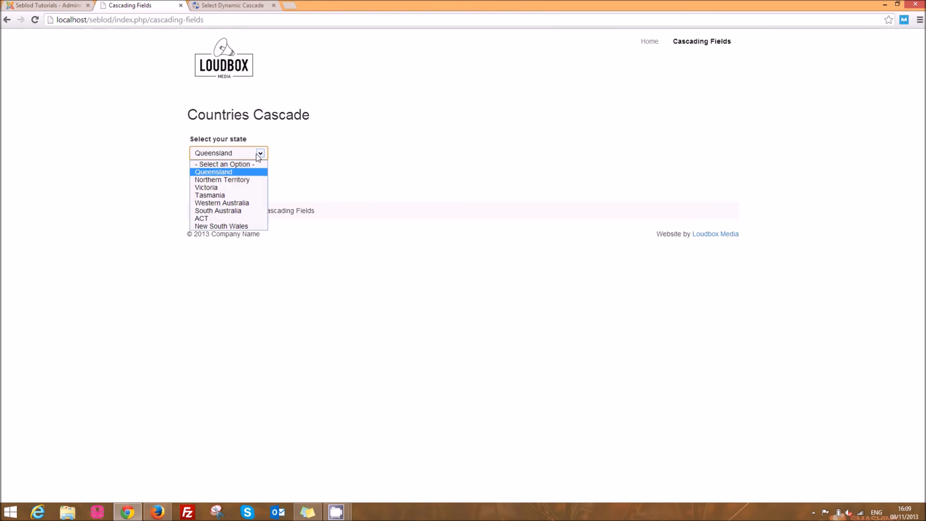
{"action": "left_click", "coordinate": [222, 180]}
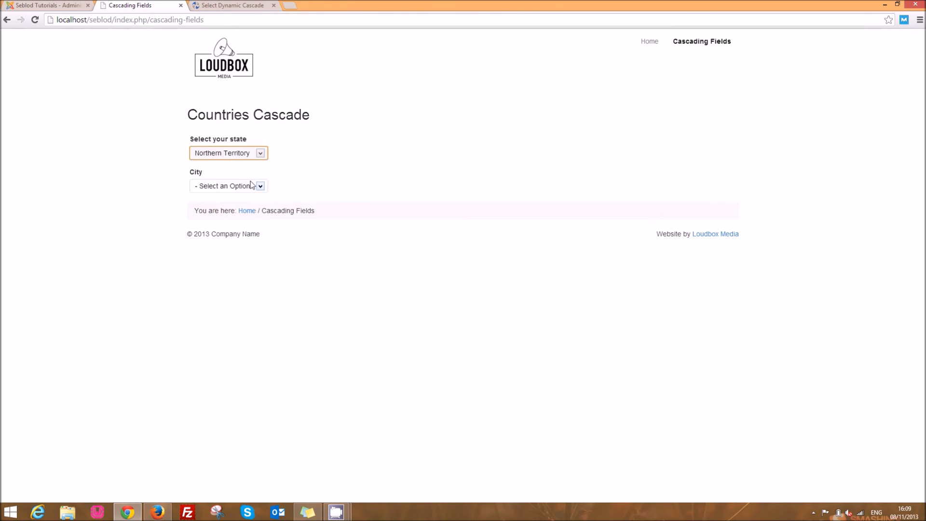
{"action": "left_click", "coordinate": [229, 185]}
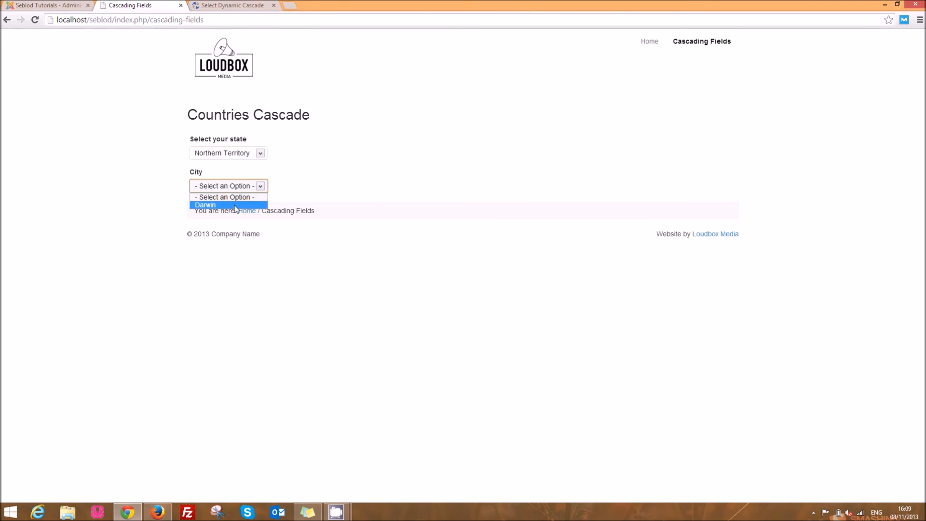
{"action": "left_click", "coordinate": [228, 153]}
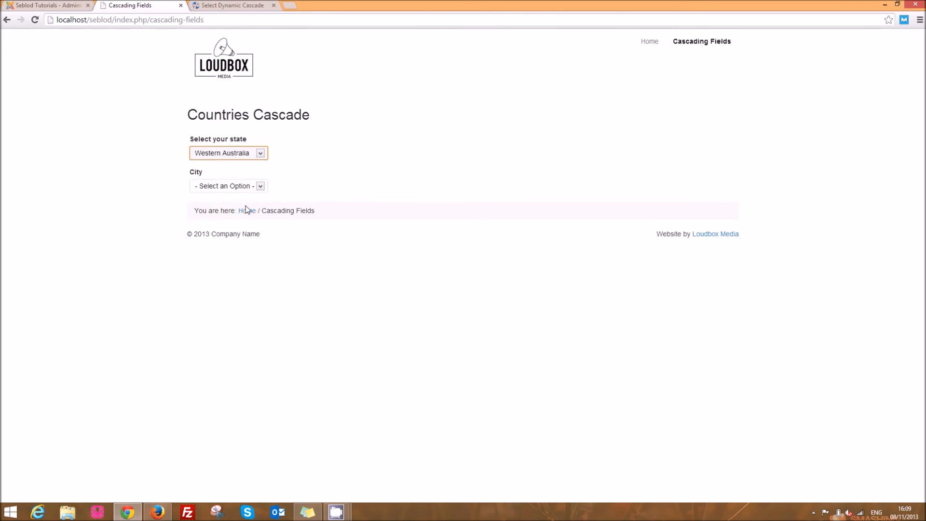
{"action": "left_click", "coordinate": [227, 185]}
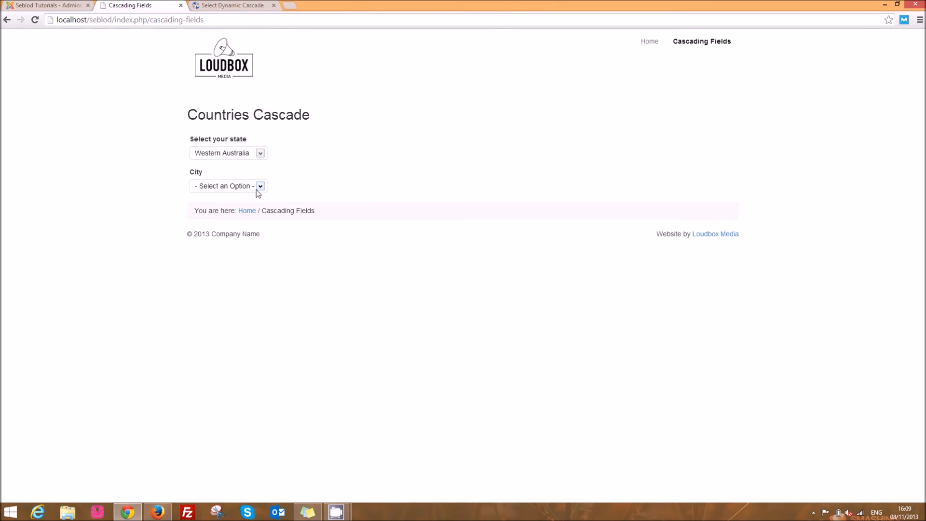
- Scroll through the Select Dynamic Cascade product description on seblod.com
{"action": "left_click", "coordinate": [230, 5]}
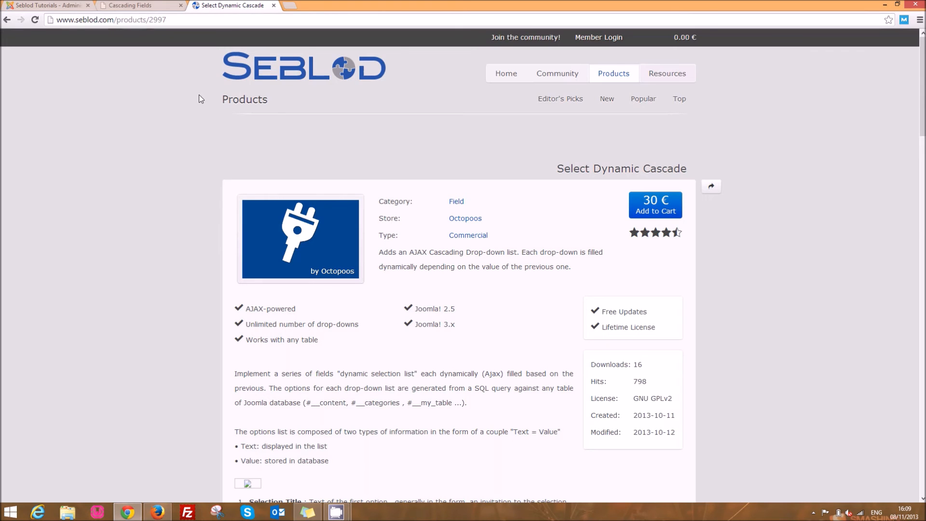
{"action": "scroll", "scroll_direction": "down", "scroll_amount": 3}
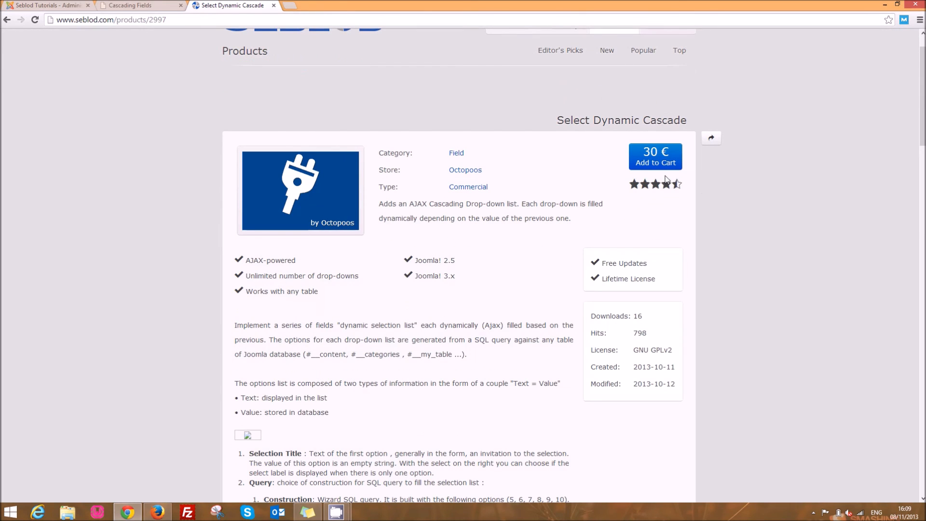
{"action": "mouse_move", "coordinate": [572, 190]}
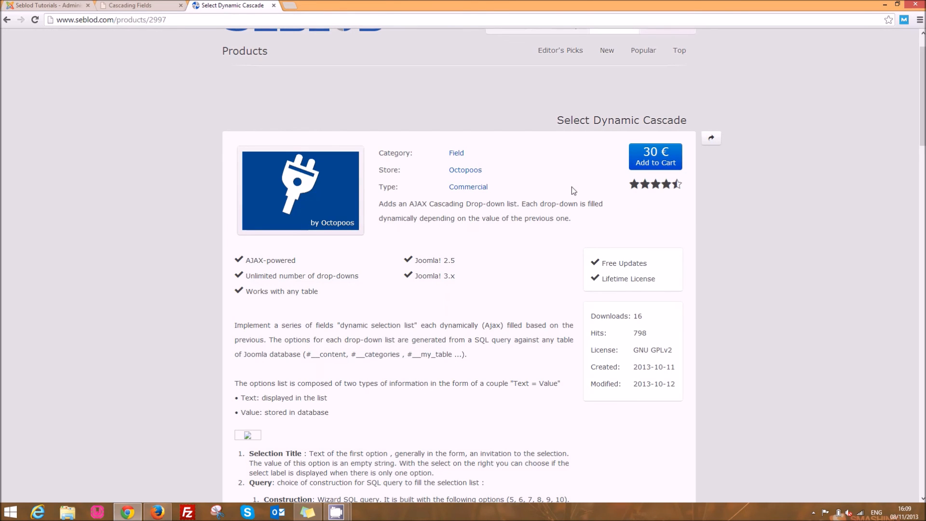
{"action": "scroll", "scroll_direction": "down", "scroll_amount": 3}
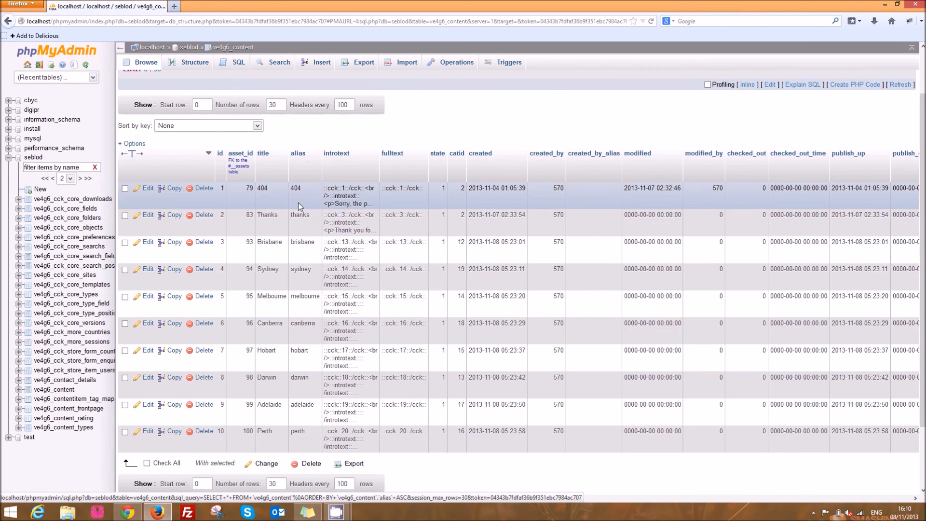
{"action": "mouse_move", "coordinate": [298, 156]}
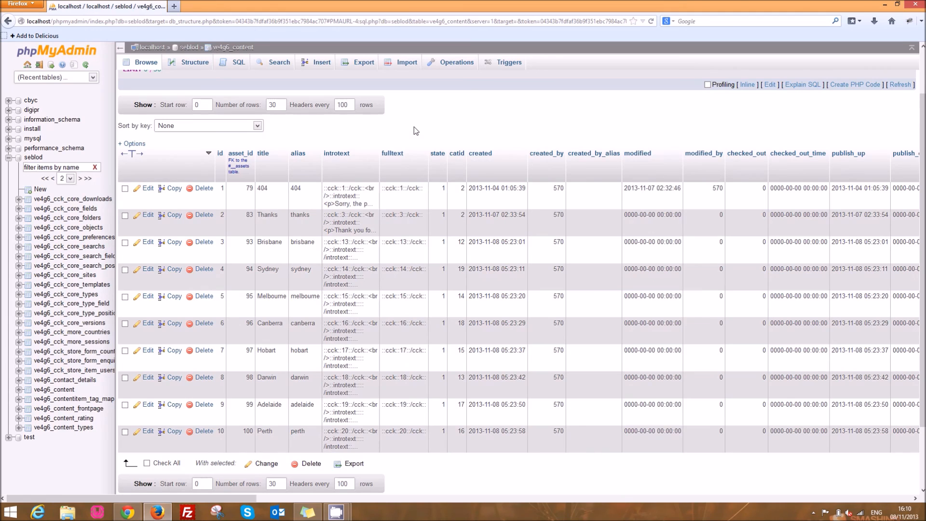
{"action": "mouse_move", "coordinate": [382, 133]}
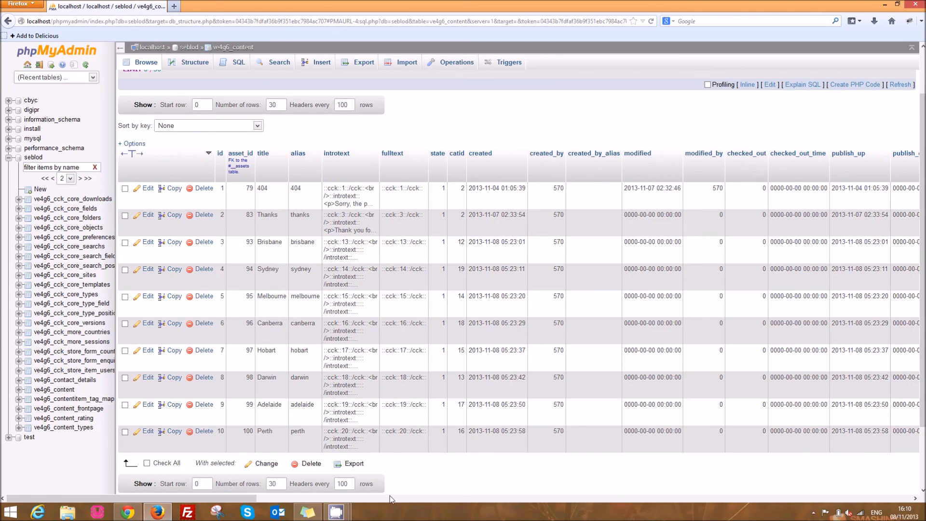
{"action": "mouse_move", "coordinate": [427, 481]}
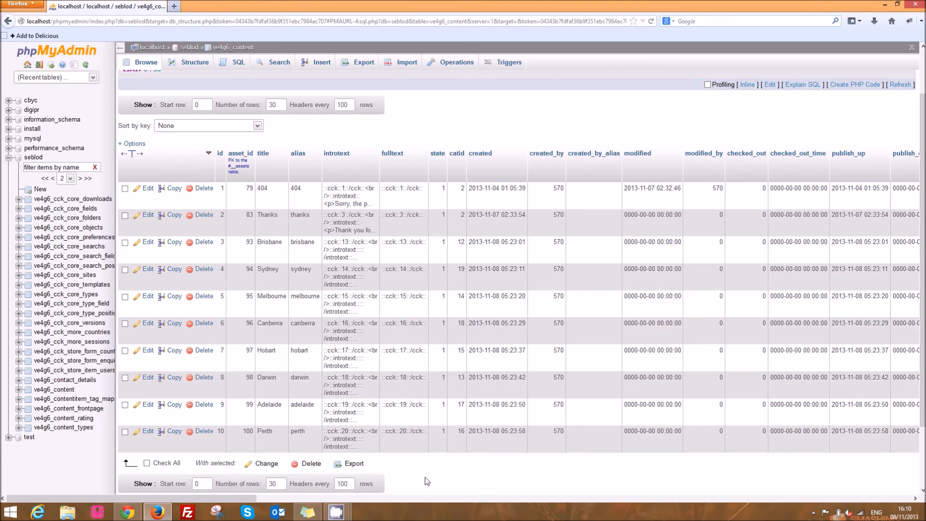